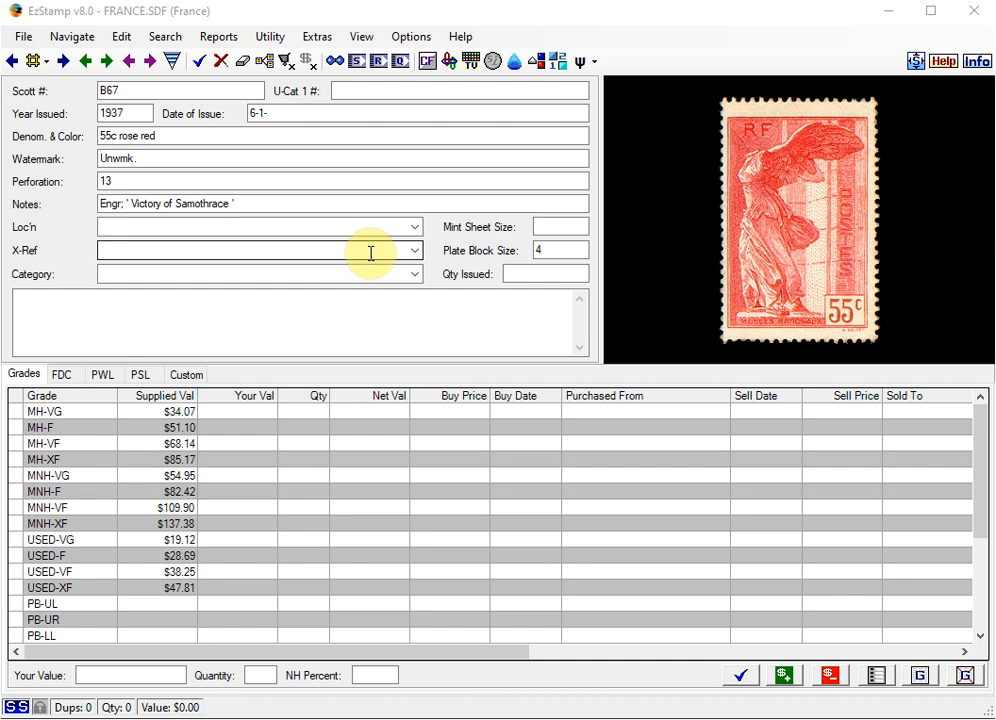
mouse_move(372, 252)
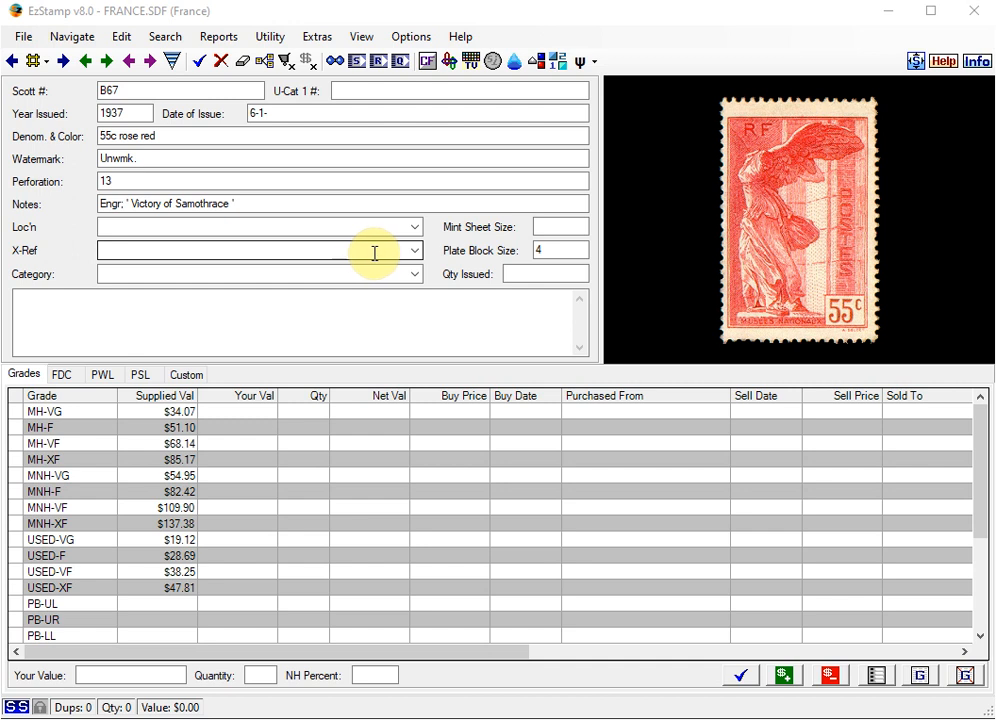
mouse_move(380, 248)
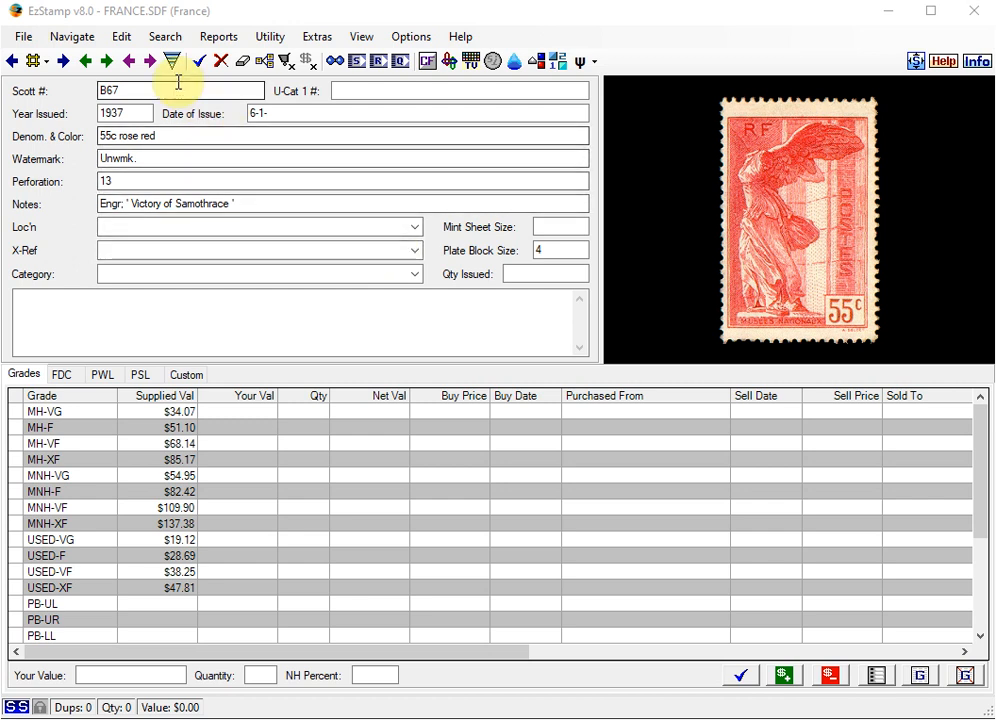
Find the supplied France stamps issued 1990–1992 in Rapid Multi Entry, yielding 217 matches
left_click(120, 36)
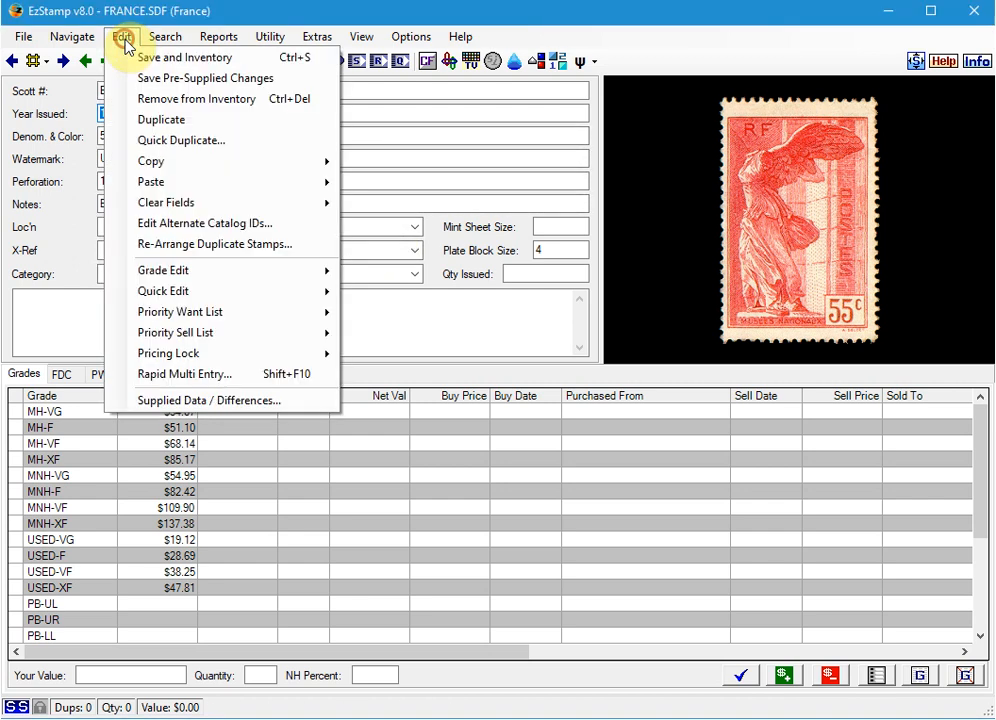
mouse_move(184, 374)
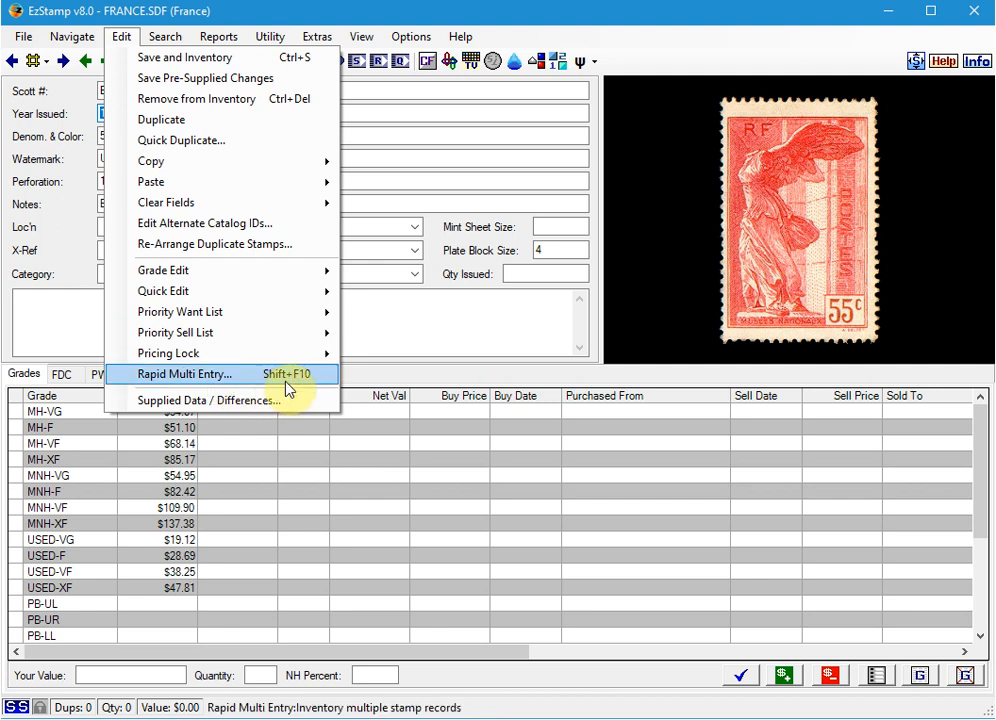
left_click(184, 374)
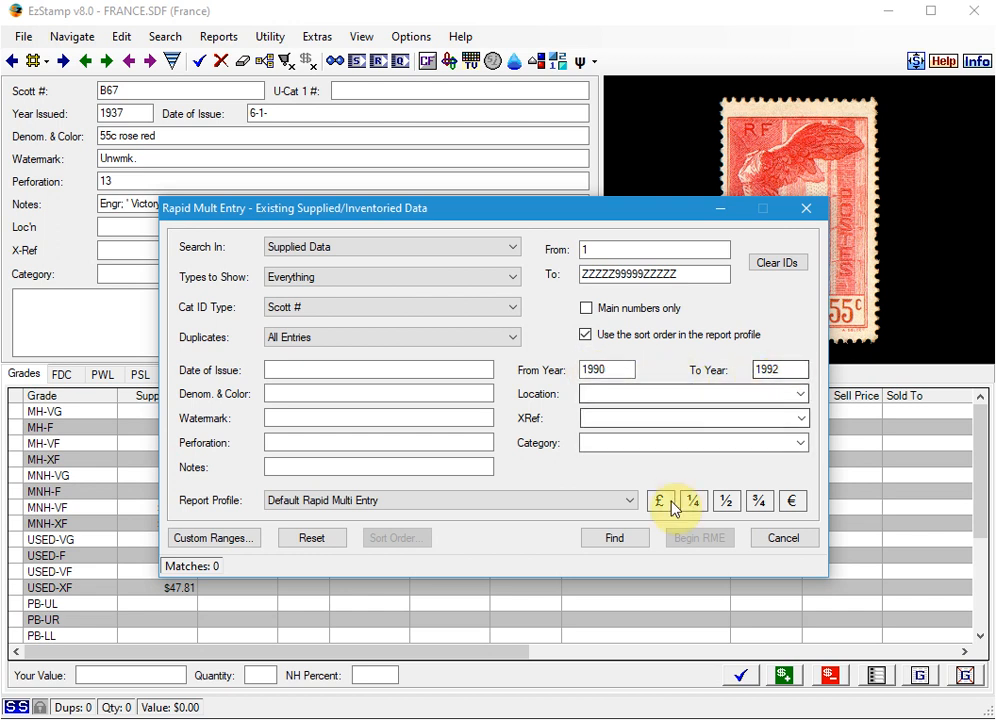
left_click(614, 538)
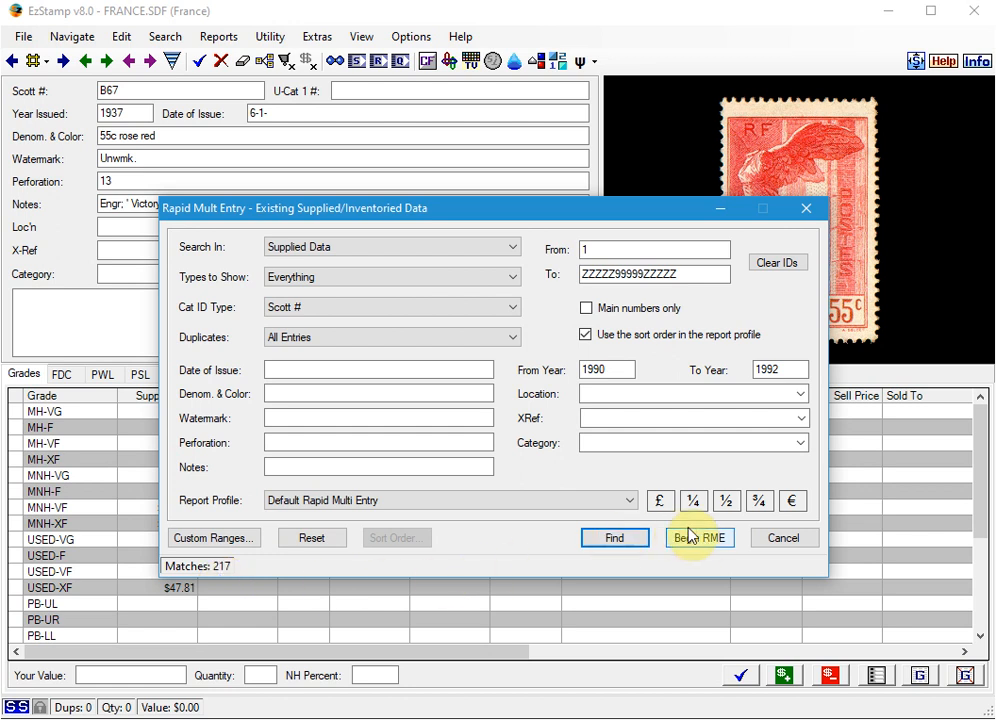
Begin RME on the 217 matches with MNH-VF quantity 1, leaving inventoried records unchanged
left_click(700, 536)
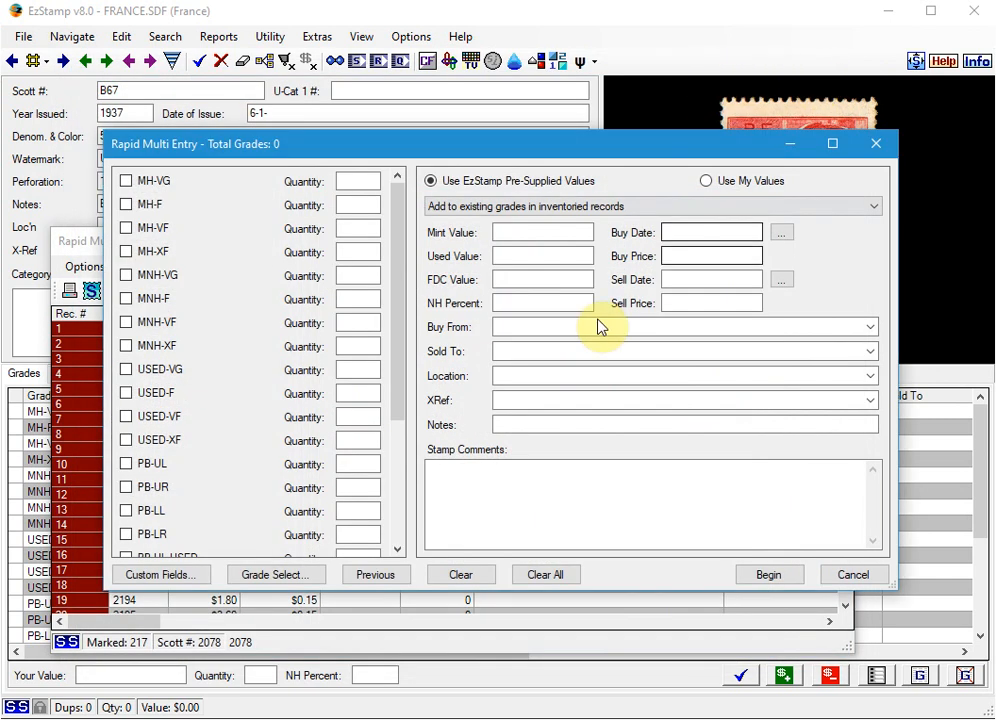
mouse_move(538, 326)
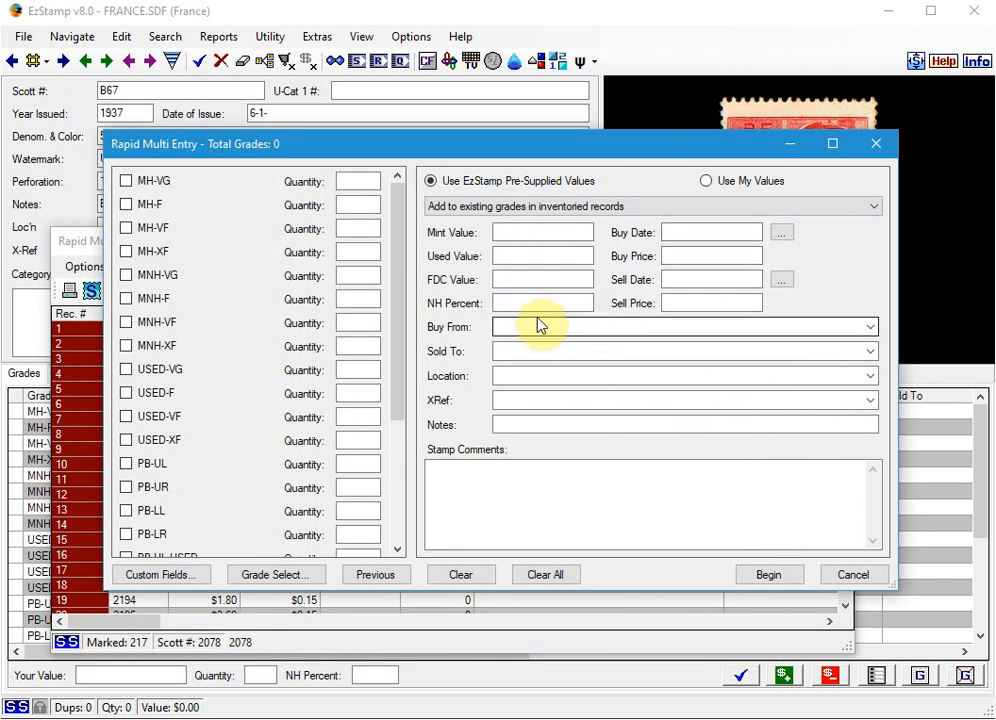
mouse_move(500, 304)
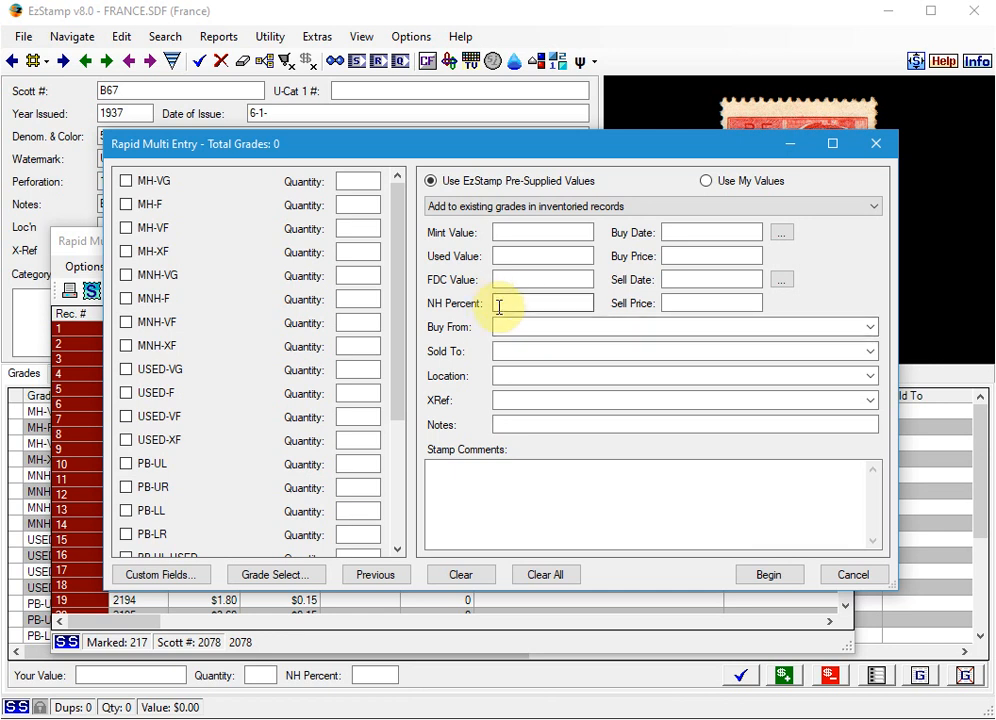
mouse_move(538, 330)
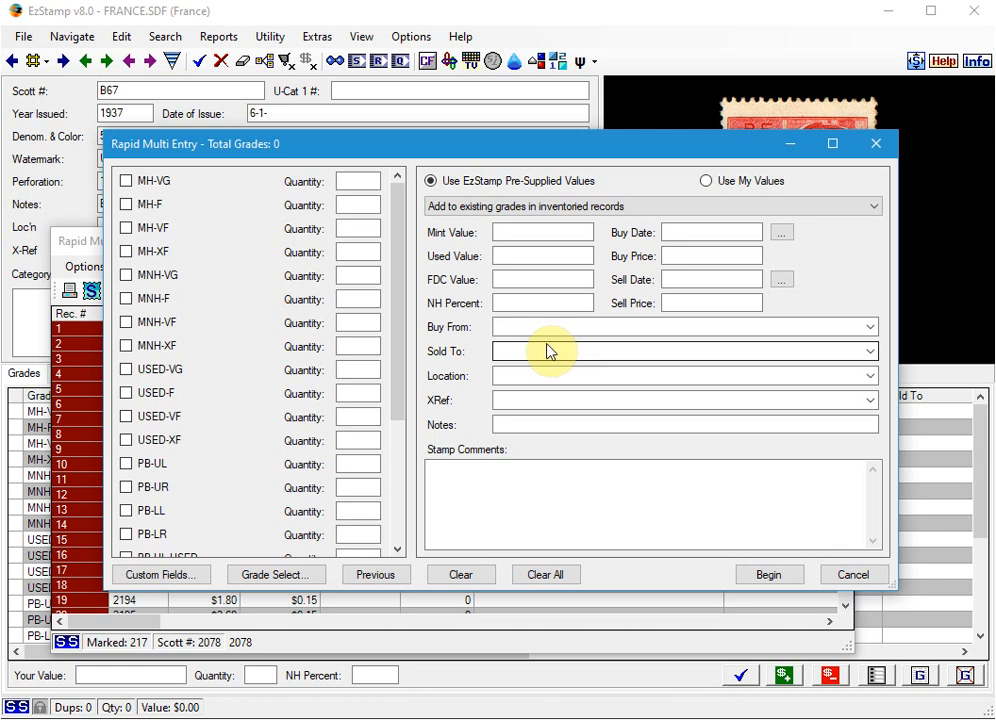
mouse_move(564, 370)
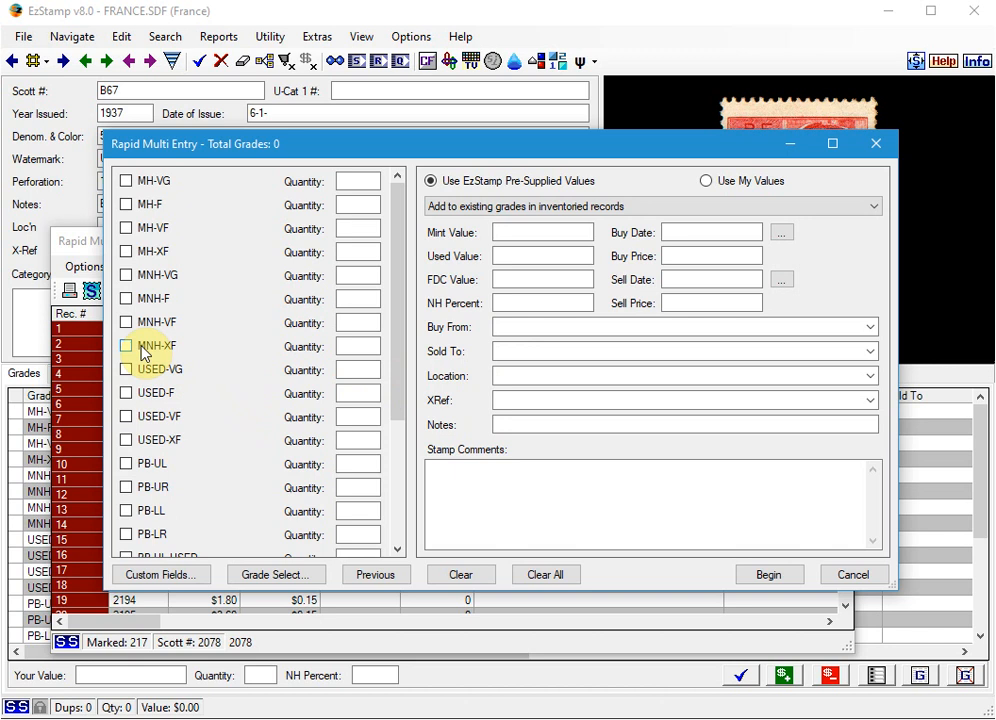
left_click(126, 320)
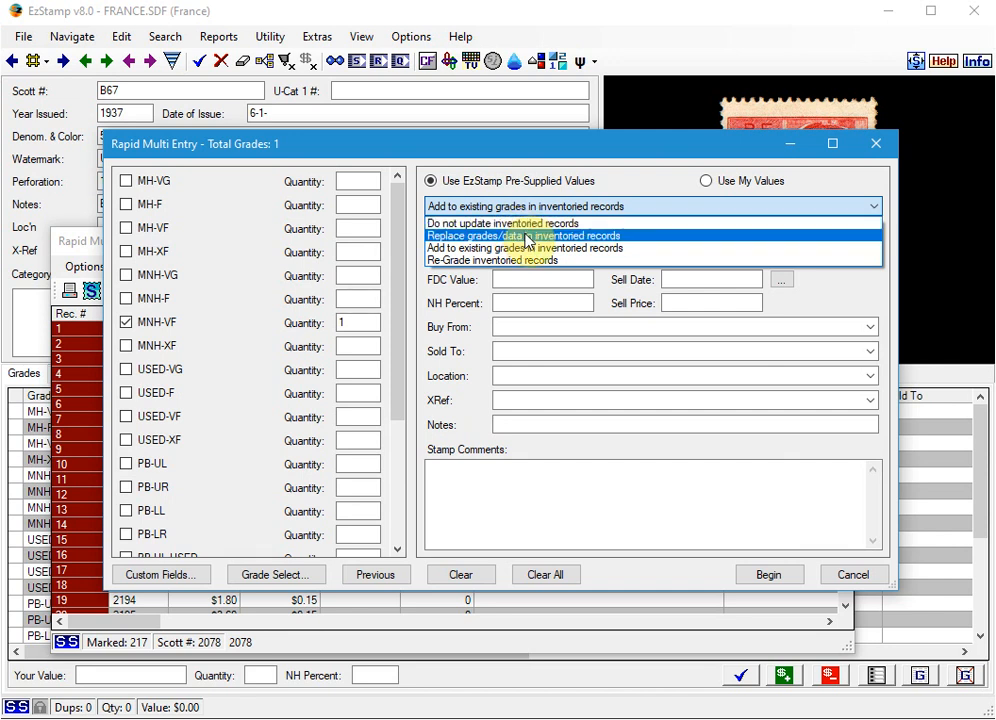
left_click(502, 224)
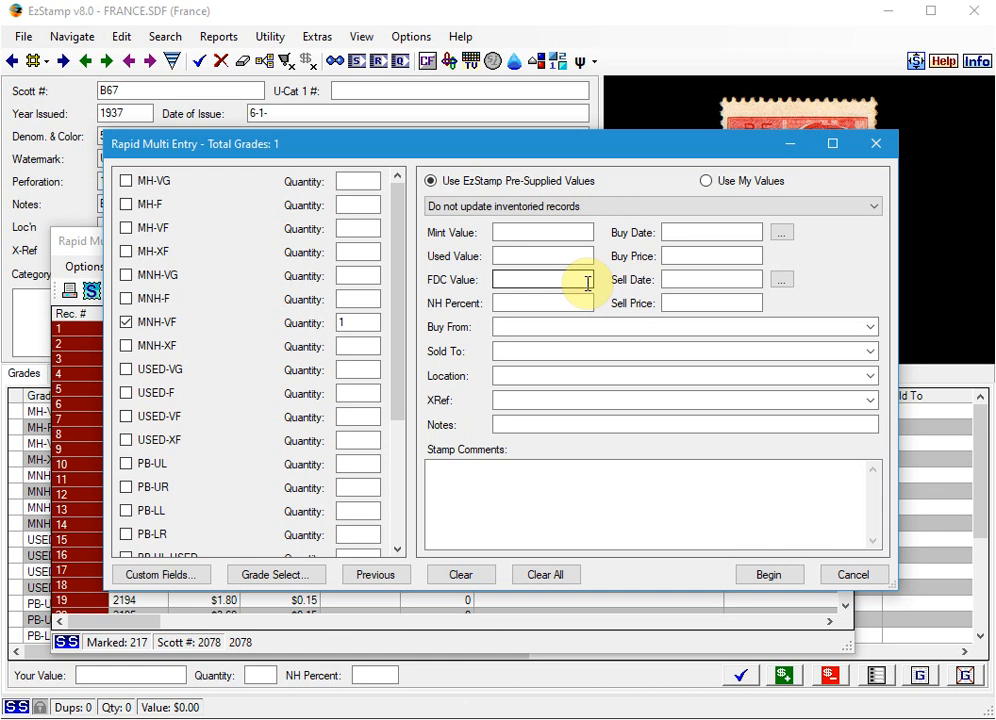
mouse_move(570, 284)
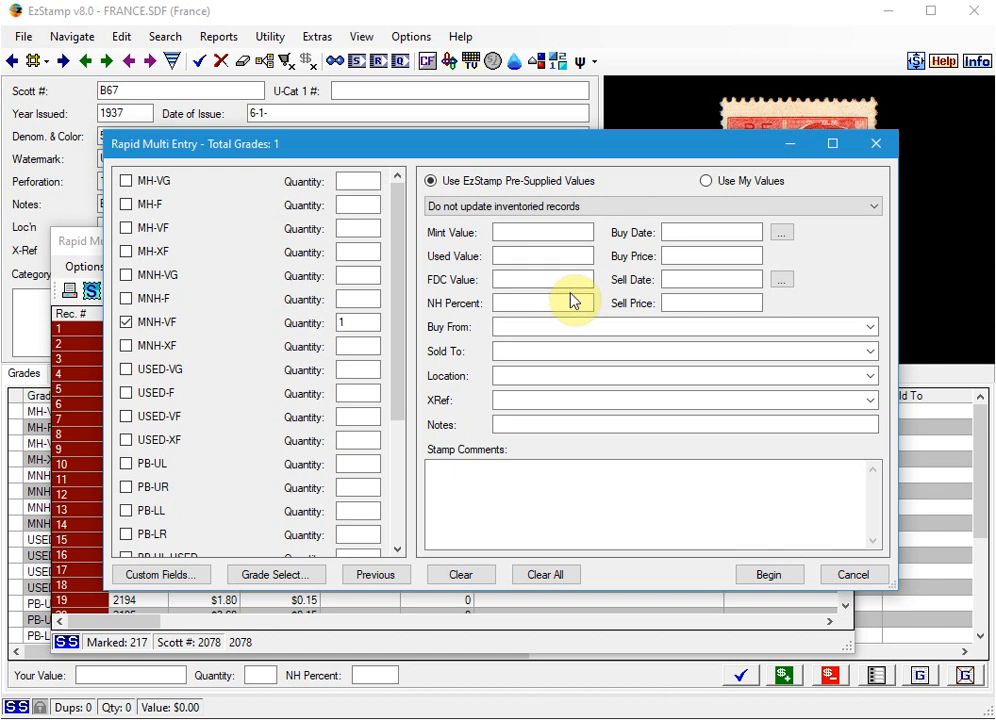
left_click(680, 326)
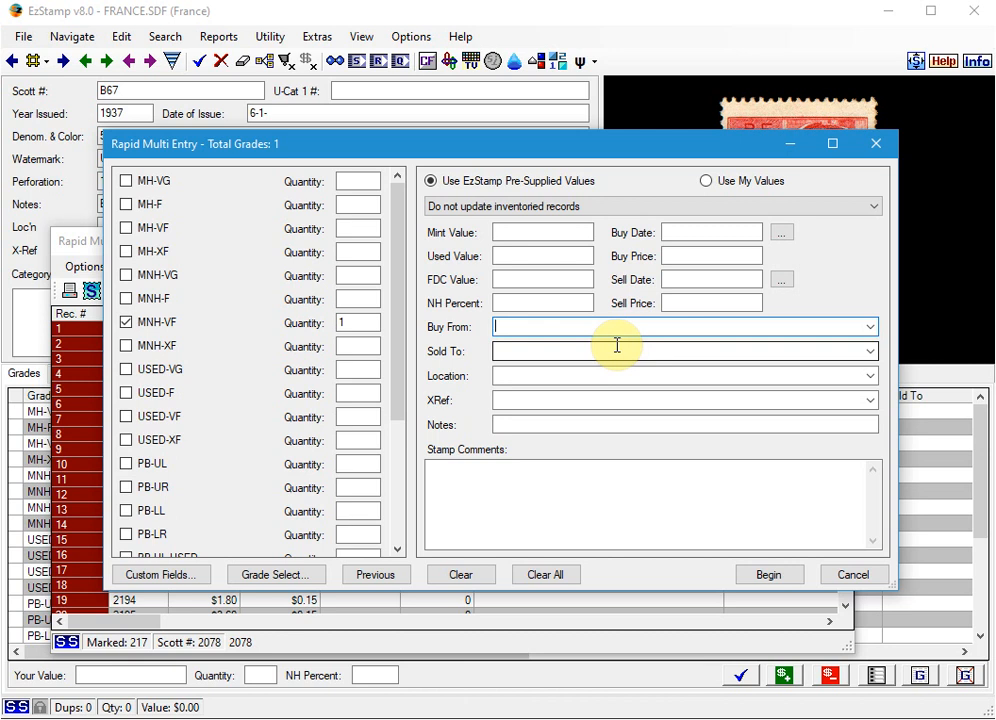
mouse_move(692, 396)
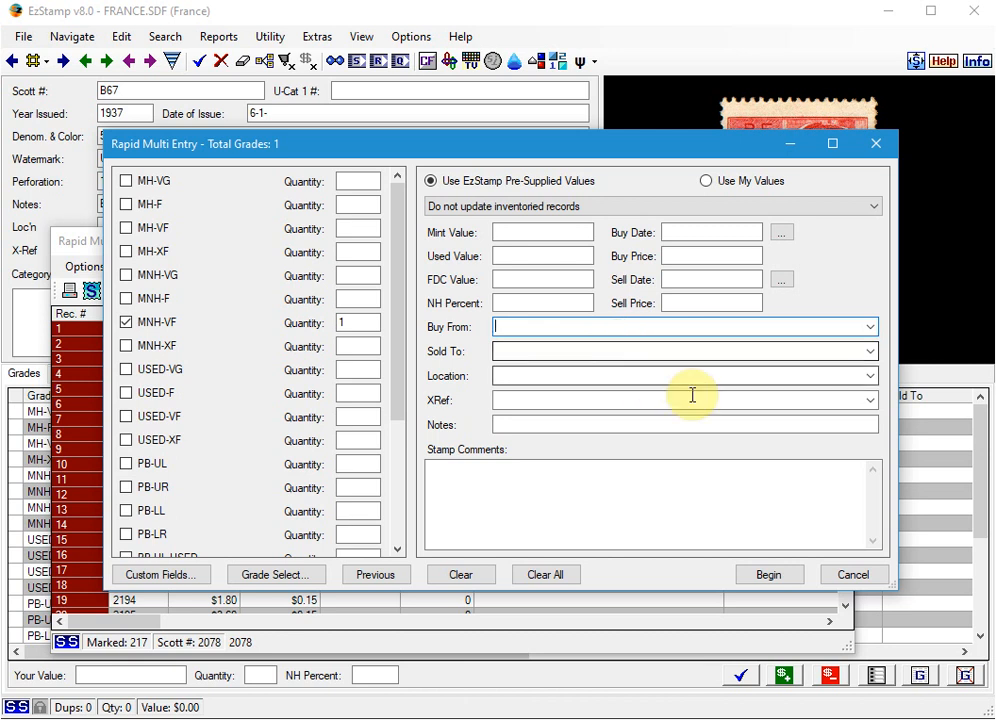
Inventory the marked stamps as MNH-VF copies, confirm the prompt, and return to stamp 867
left_click(768, 574)
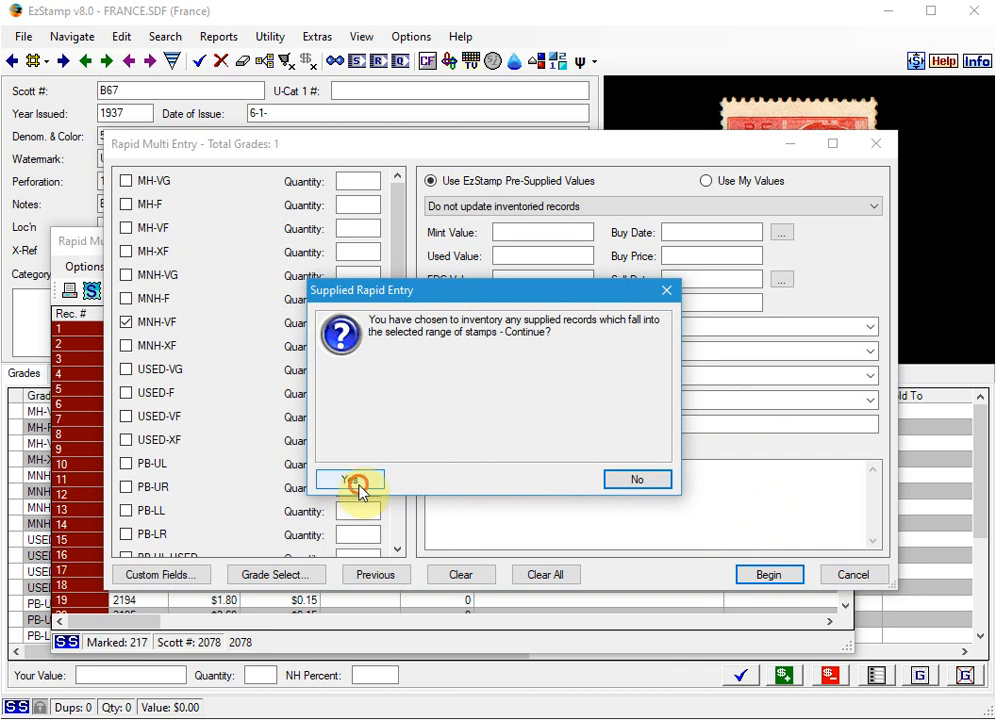
left_click(348, 480)
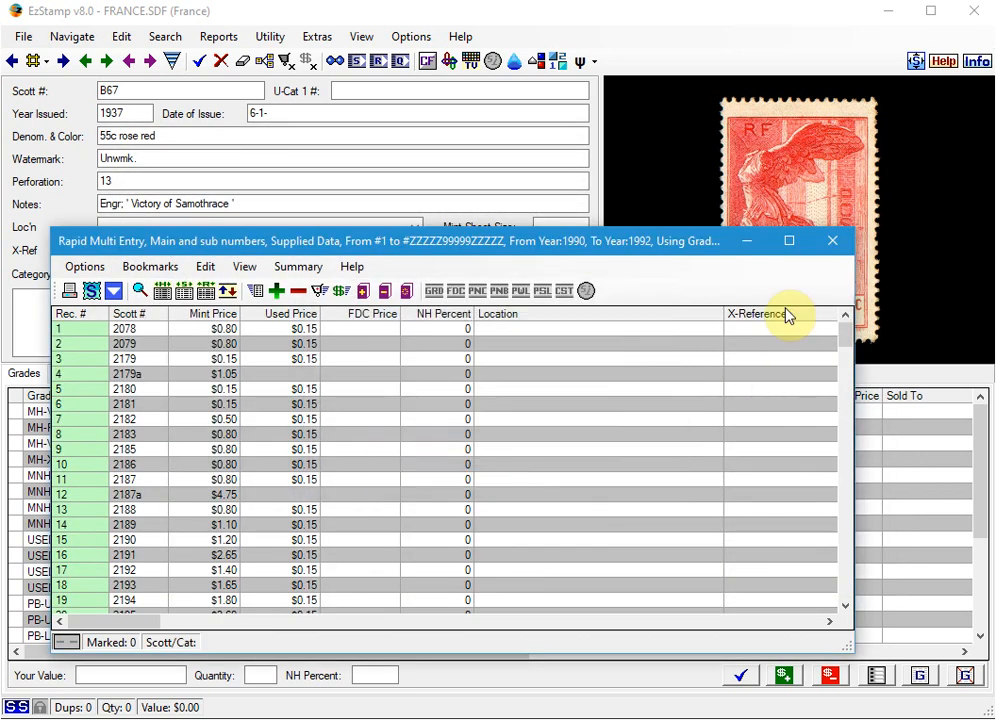
left_click(832, 240)
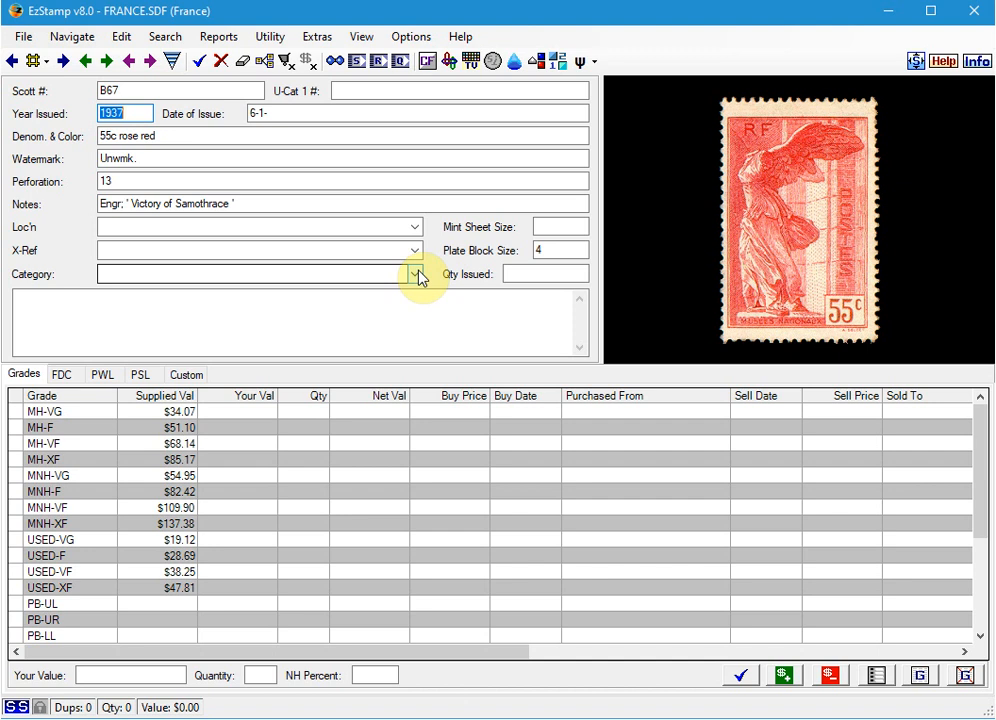
mouse_move(400, 60)
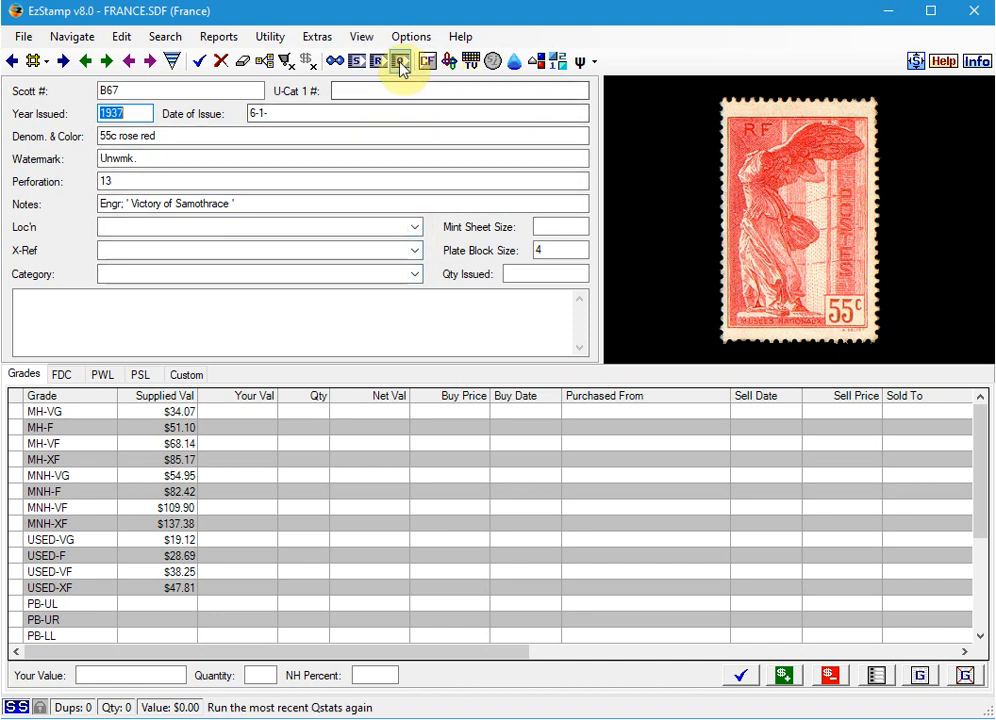
left_click(400, 60)
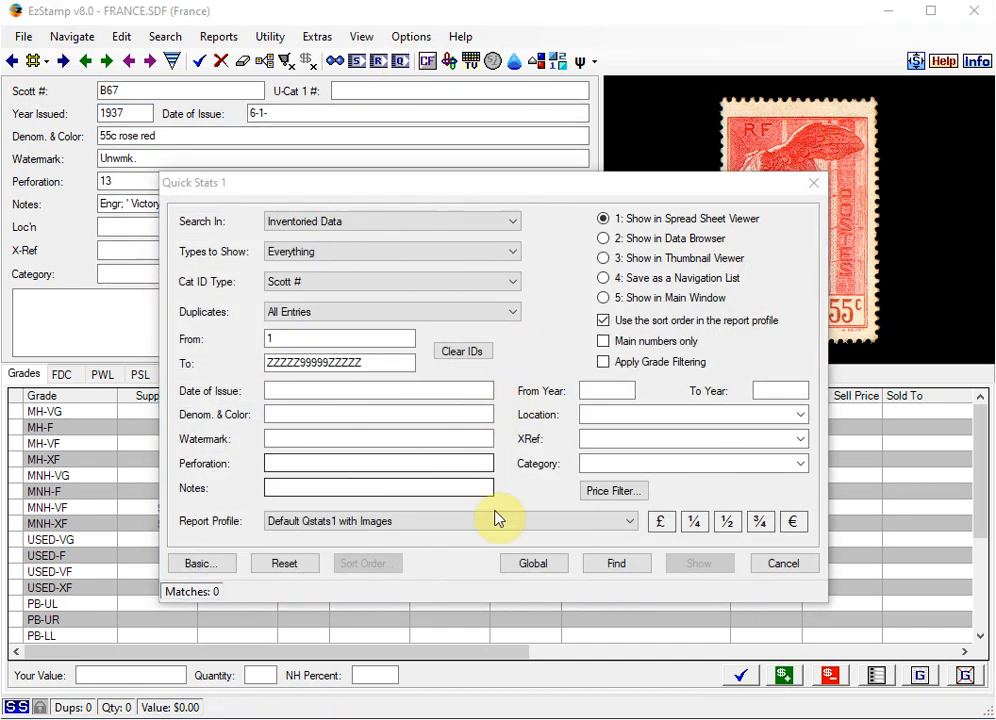
left_click(616, 562)
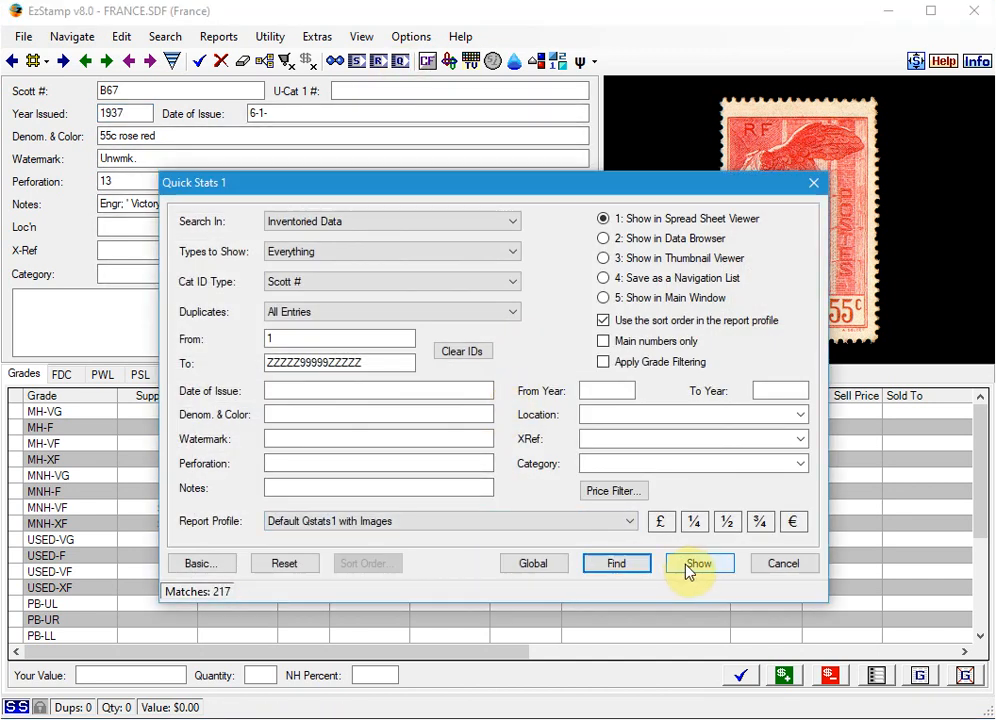
left_click(698, 564)
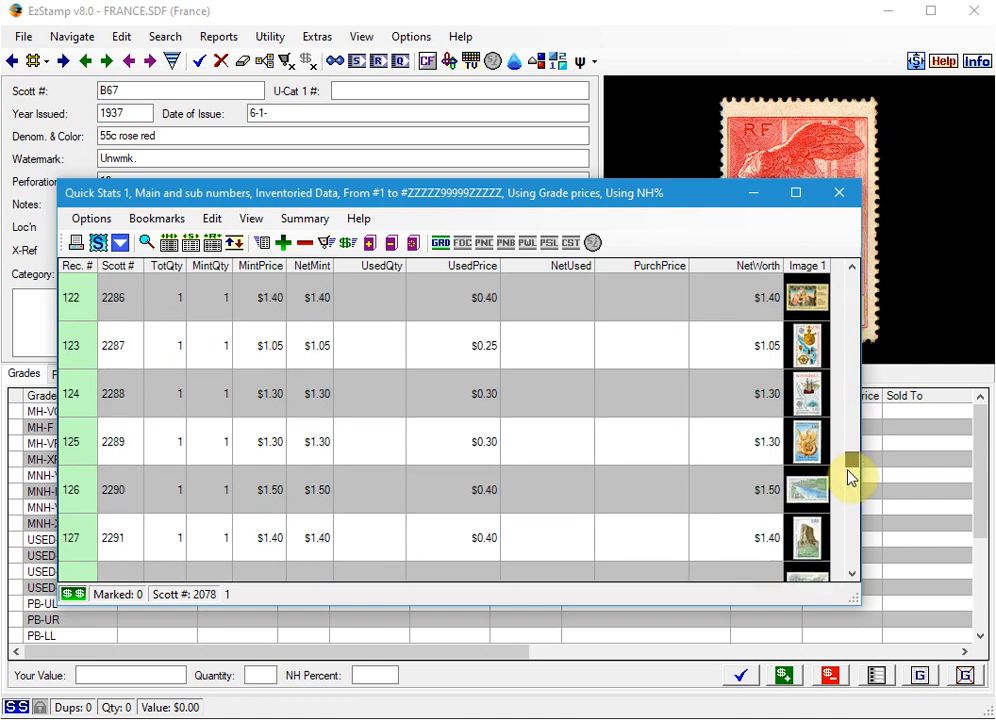
scroll("down", 3)
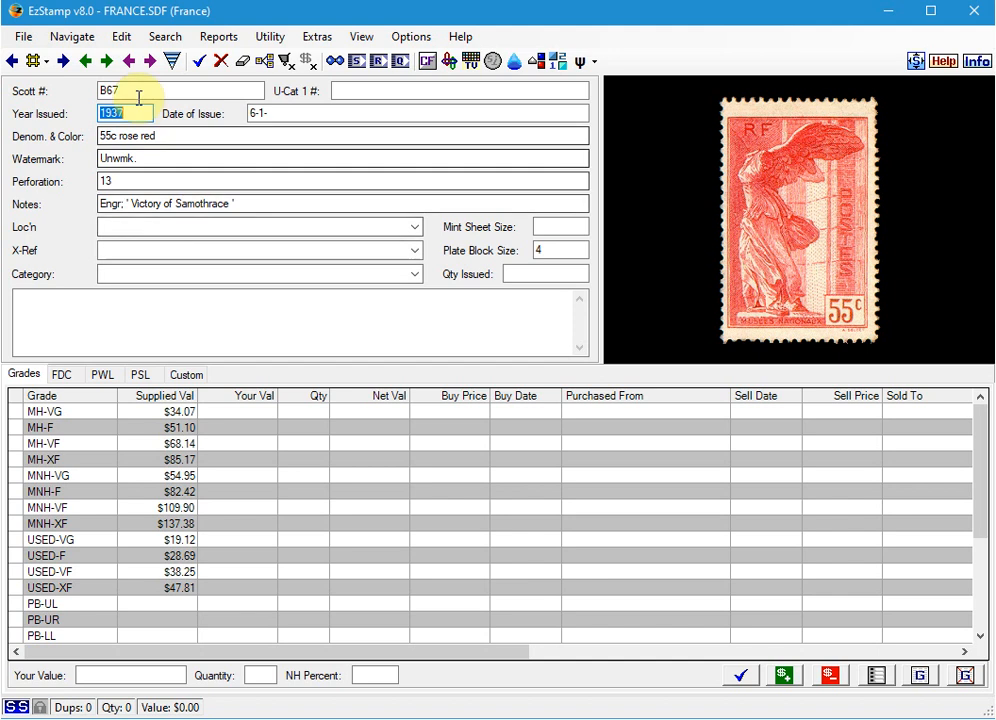
Rerun Rapid Multi Entry to find the 217 supplied 1990–1992 stamps again
left_click(120, 36)
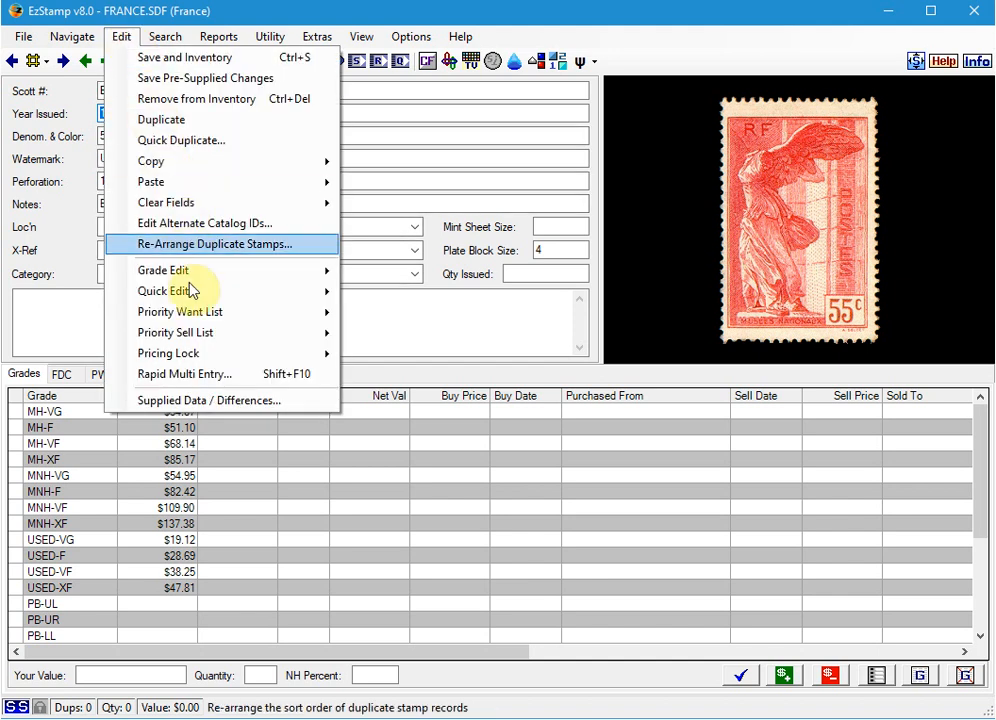
left_click(184, 374)
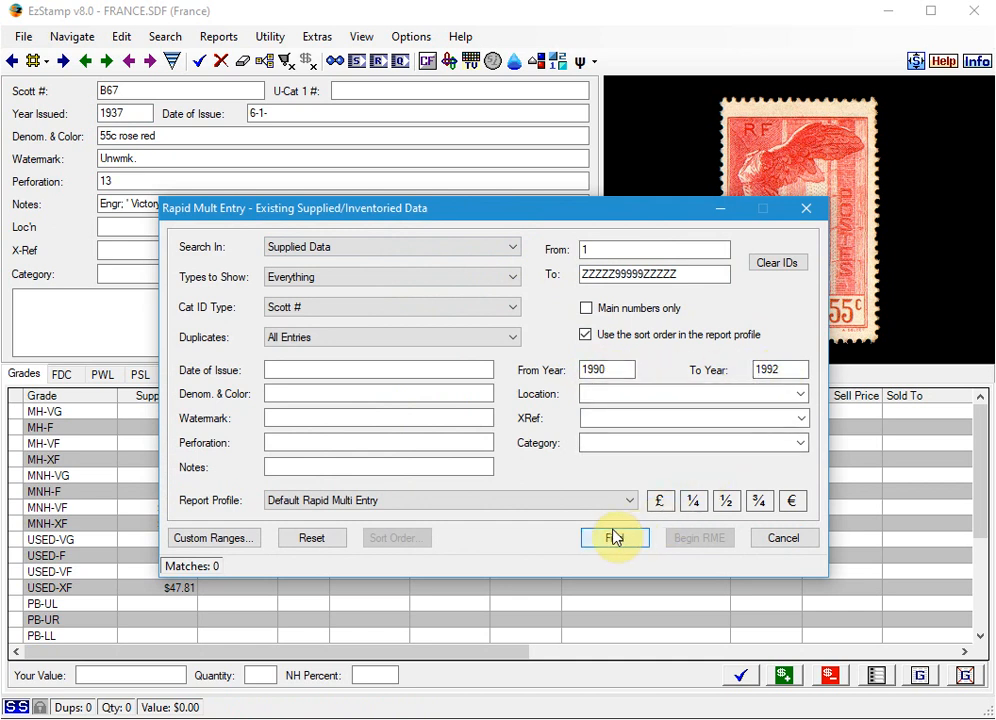
left_click(616, 538)
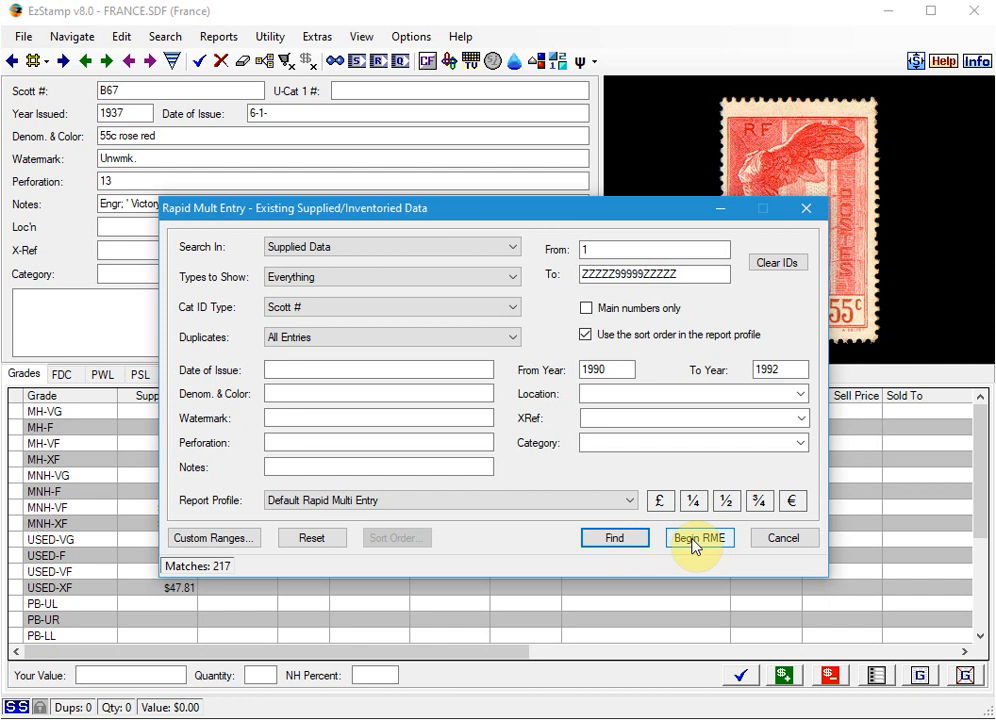
left_click(700, 538)
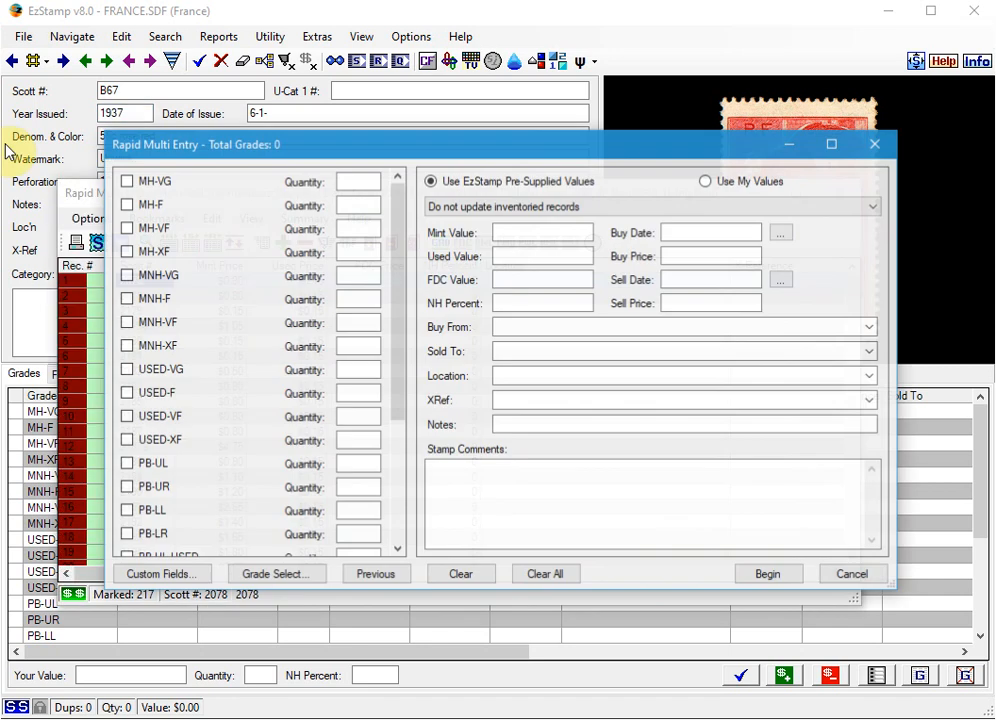
Set the pass to replace inventoried grades and mark USED-VF quantity 1 for the batch
left_click(648, 206)
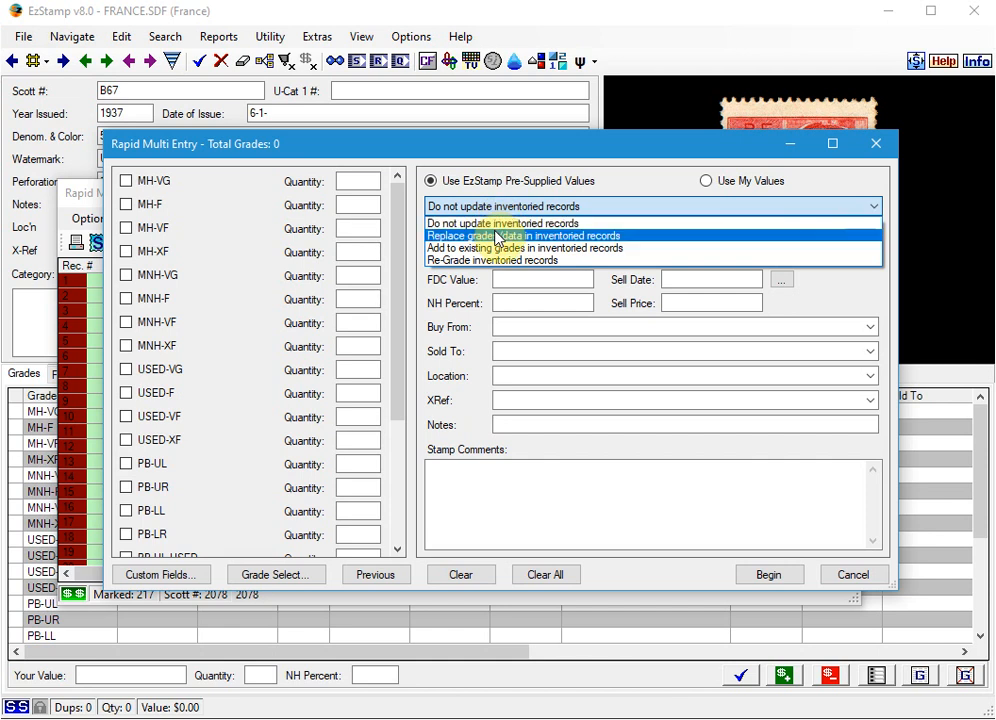
left_click(520, 236)
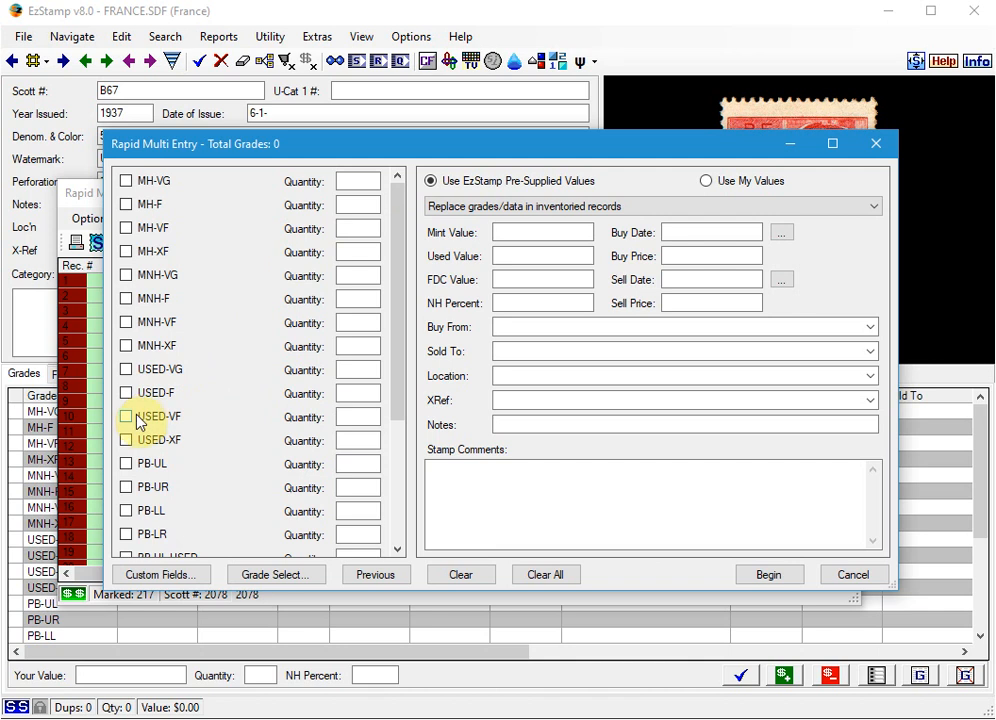
left_click(126, 416)
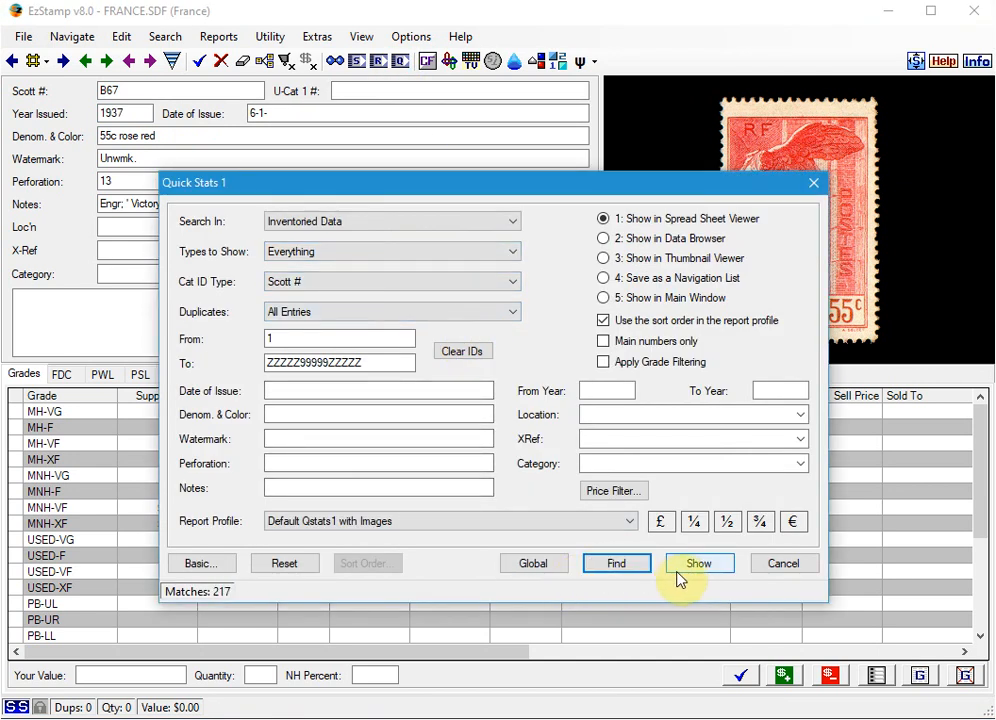
left_click(700, 564)
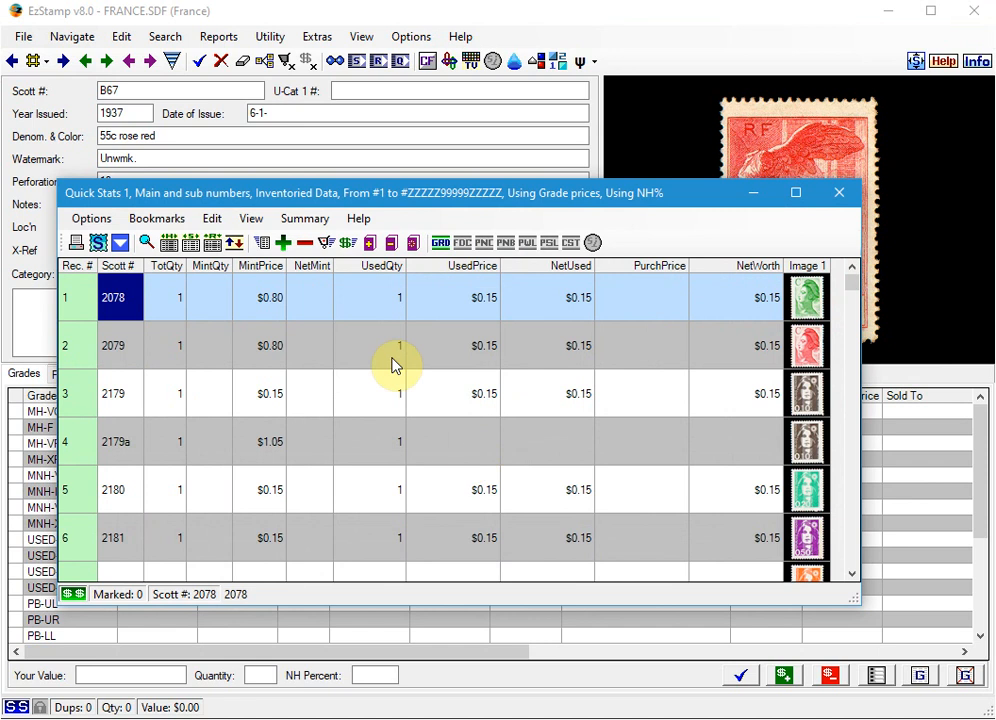
left_click(400, 296)
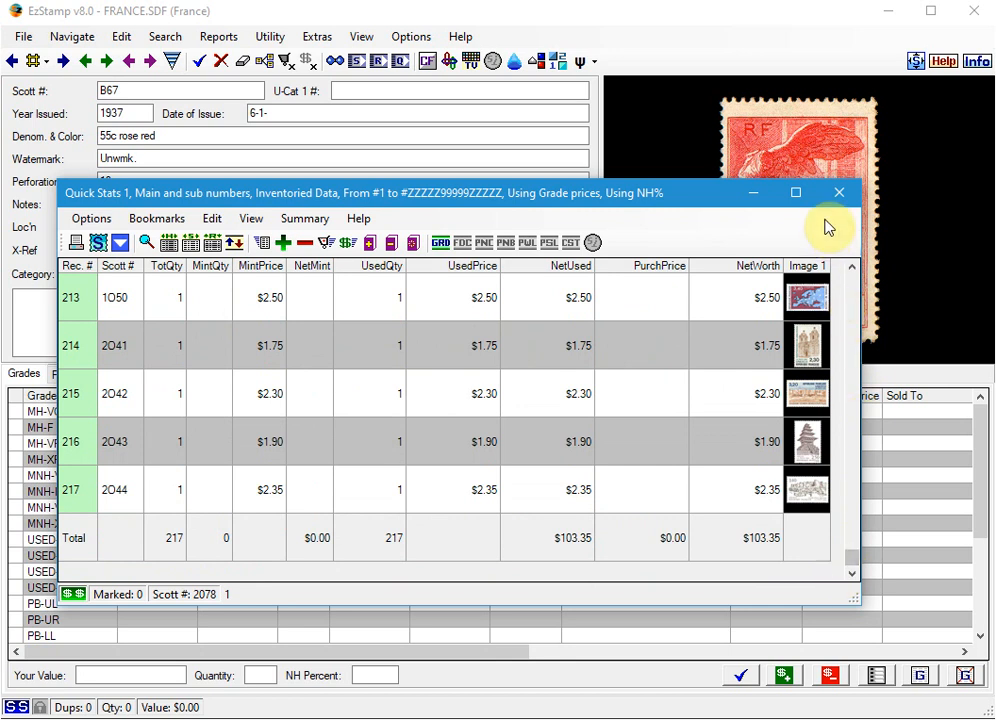
left_click(838, 192)
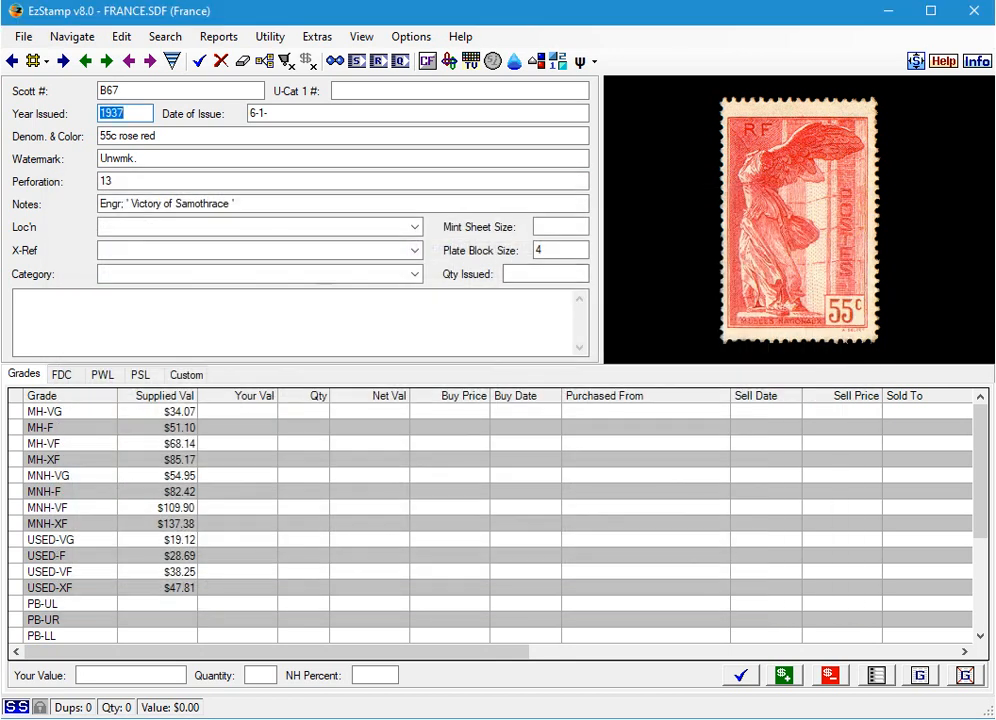
mouse_move(664, 352)
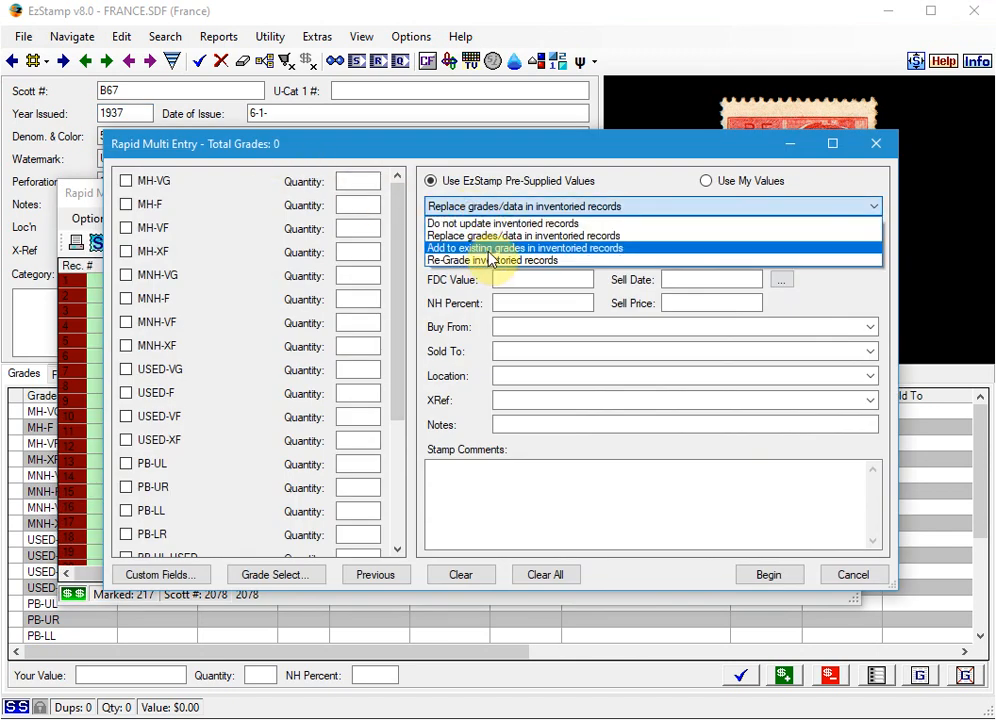
Add one MNH-XF copy to existing grades of the 217 marked stamps and run the batch
left_click(524, 248)
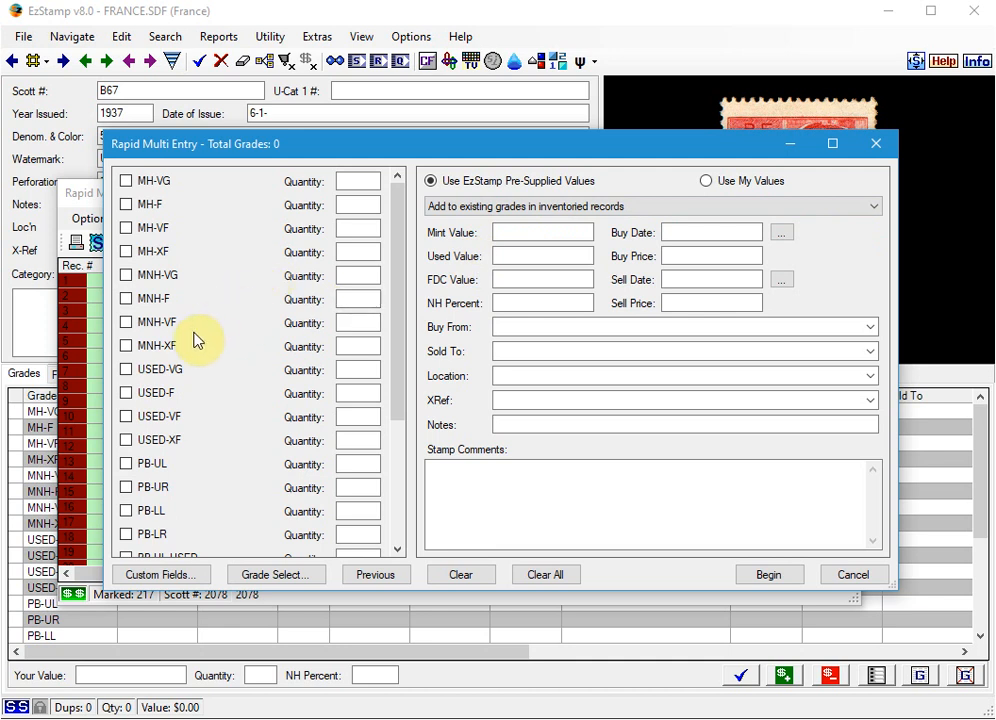
left_click(126, 344)
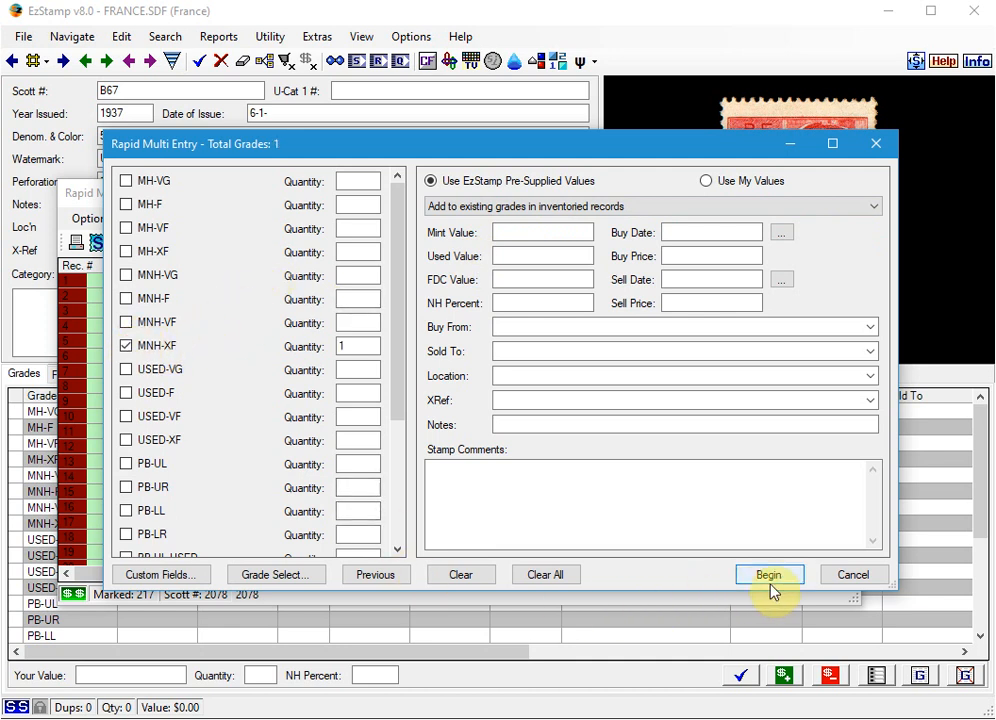
left_click(768, 574)
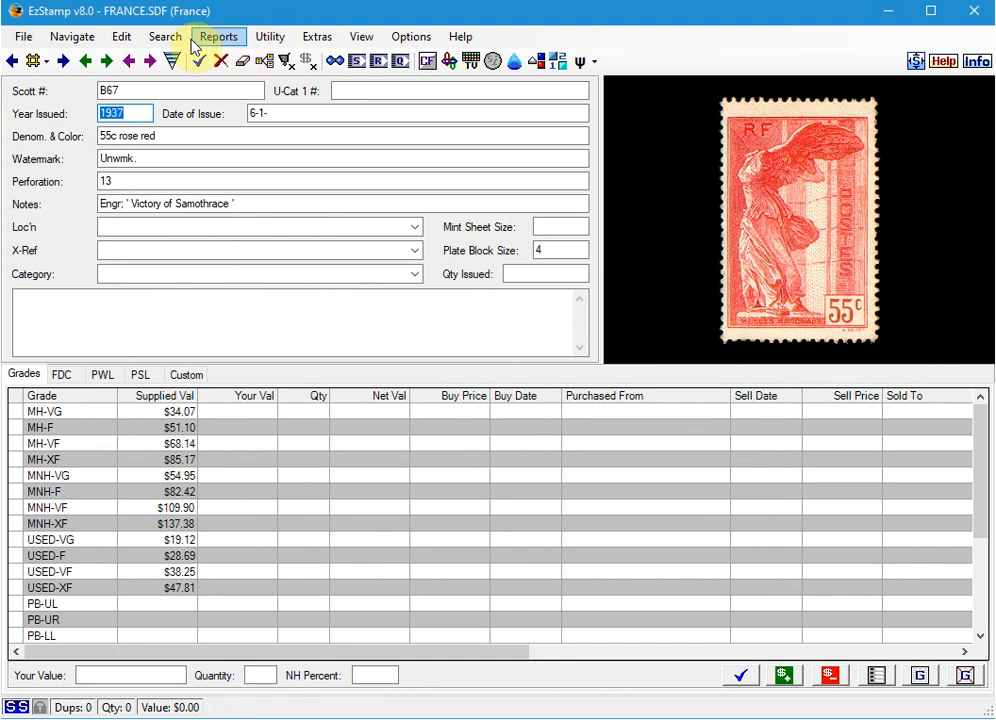
left_click(218, 36)
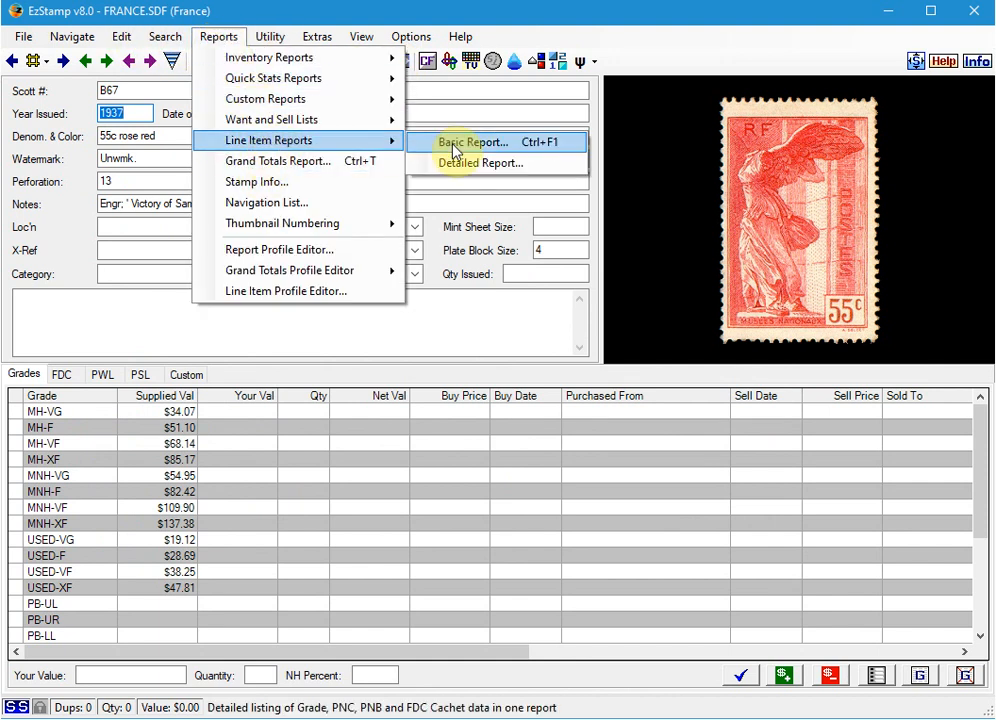
left_click(476, 140)
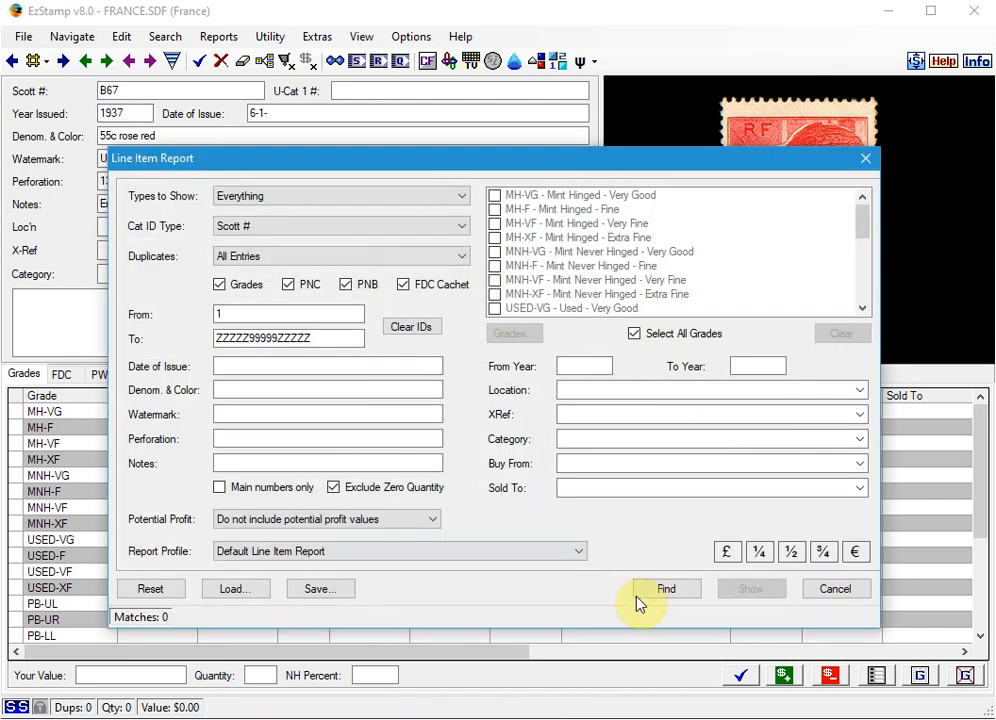
left_click(666, 588)
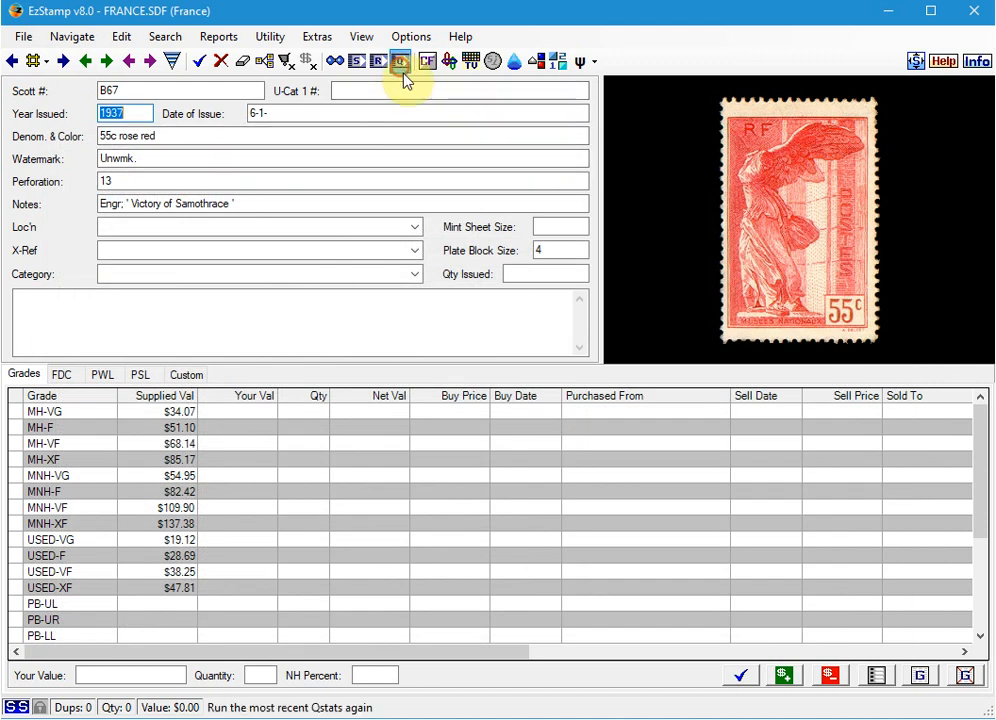
left_click(400, 60)
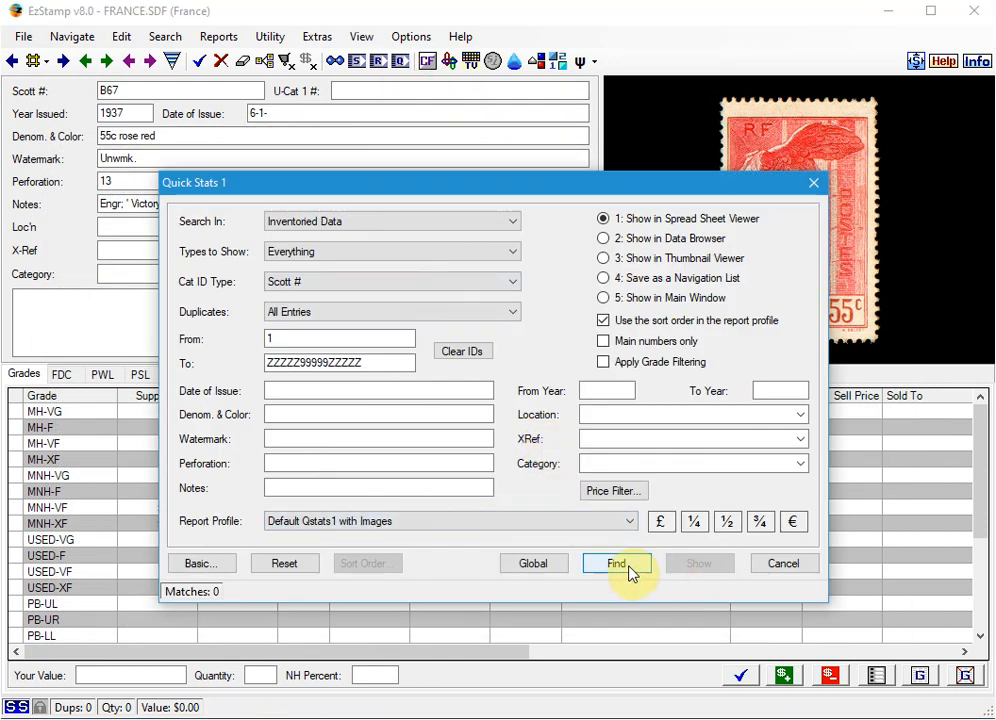
left_click(616, 564)
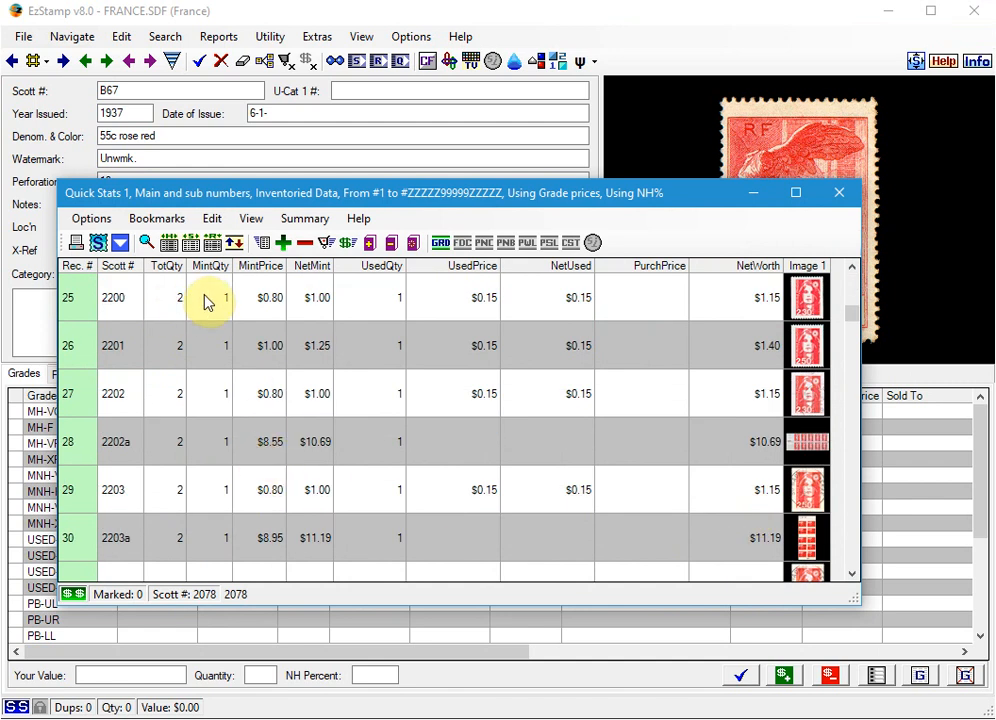
mouse_move(848, 218)
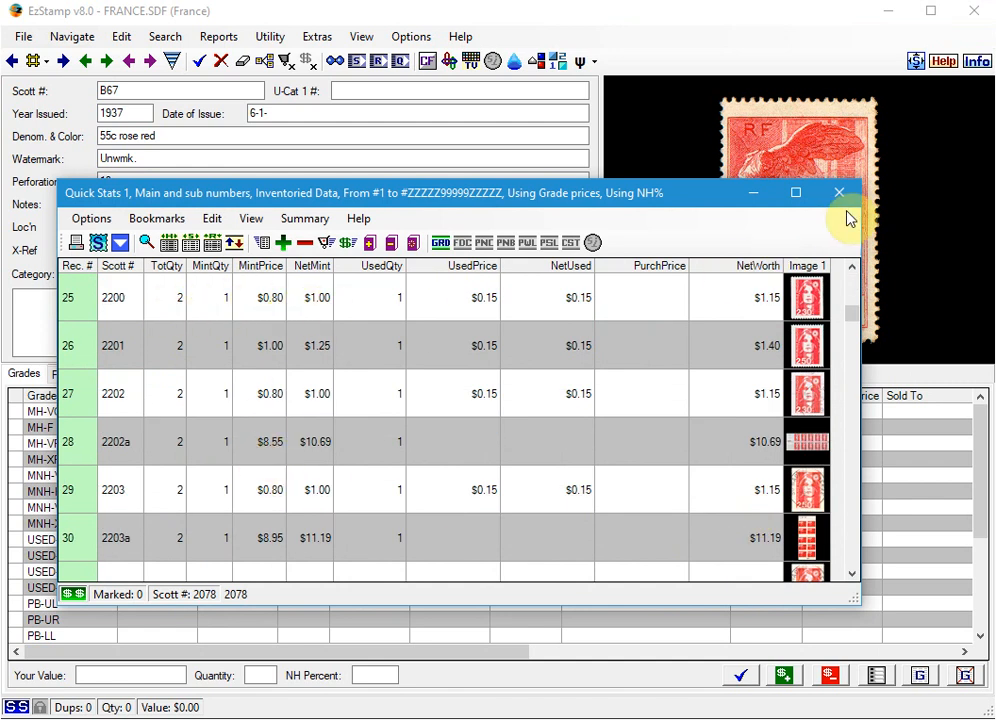
left_click(838, 192)
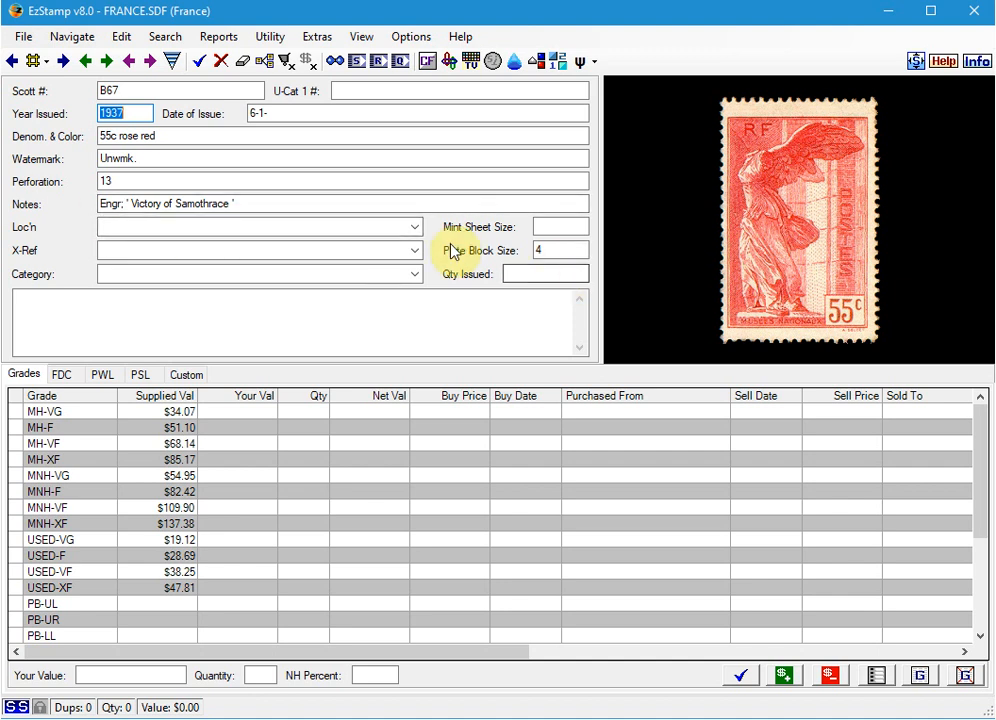
Start a Rapid Multi Entry pass on the 1990–1992 stamps and begin RME
left_click(120, 36)
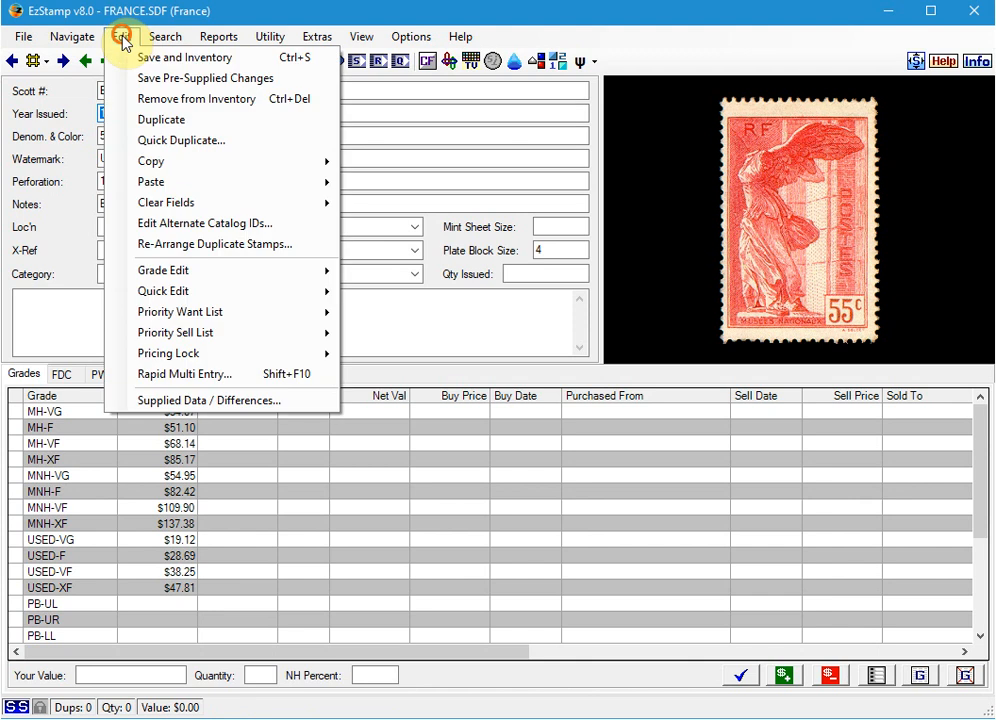
left_click(184, 374)
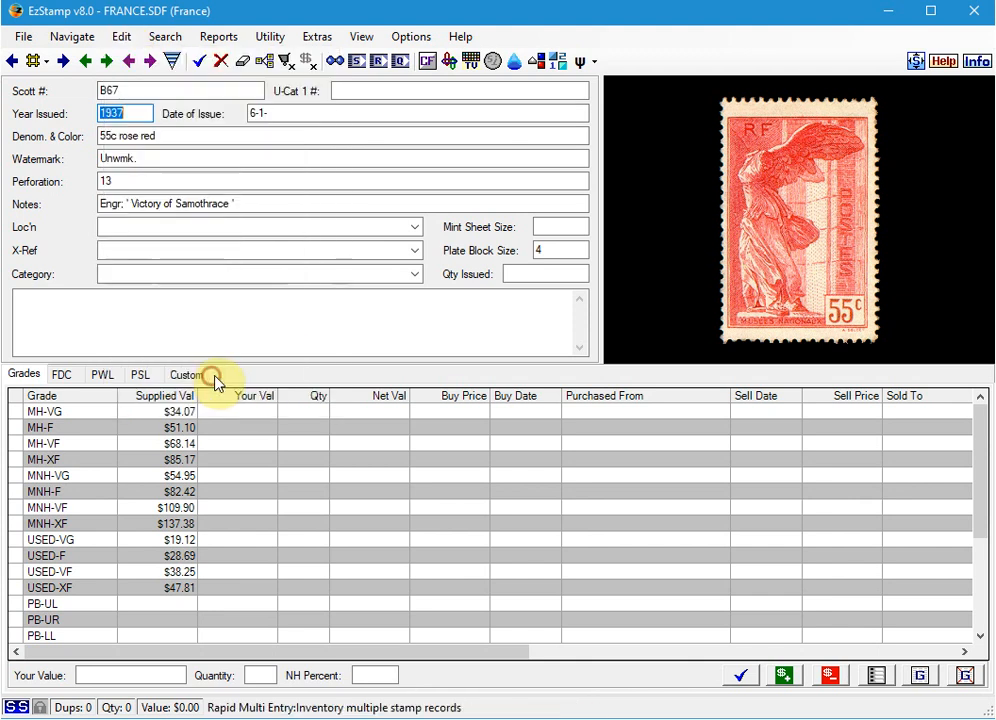
left_click(216, 376)
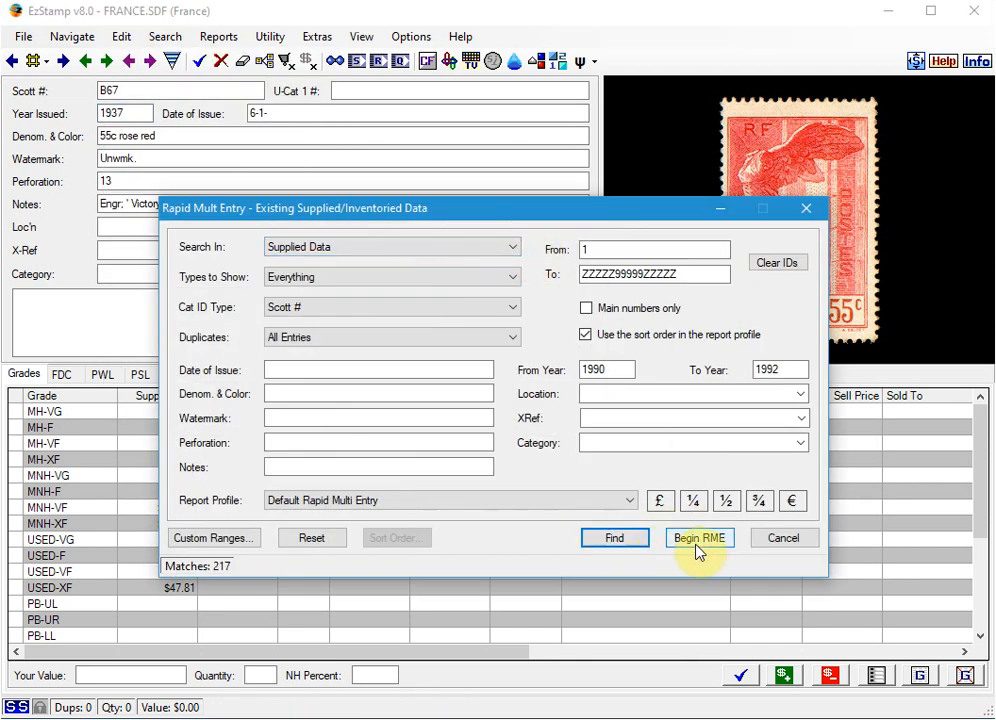
left_click(700, 538)
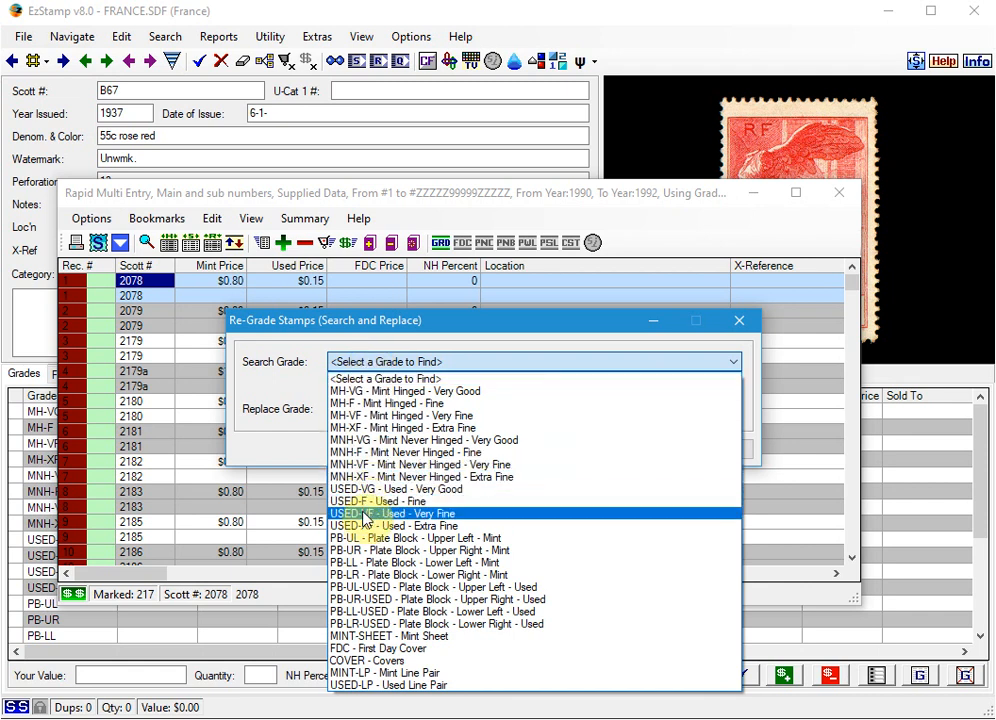
Re-grade USED-VF copies to USED-XF across the matches and close the results
left_click(394, 512)
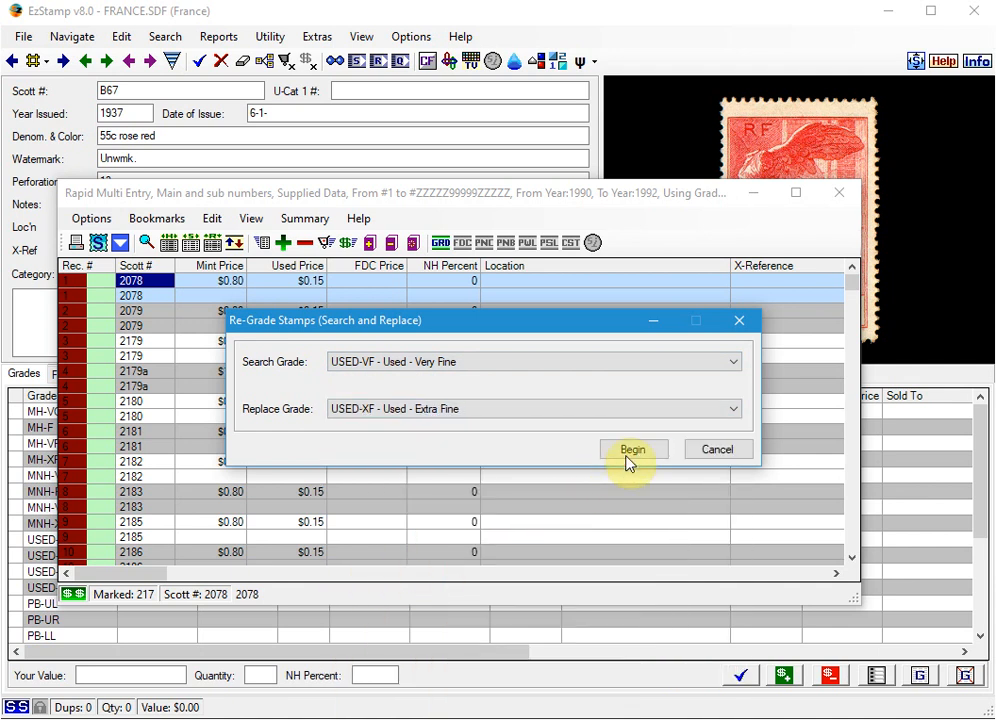
left_click(632, 448)
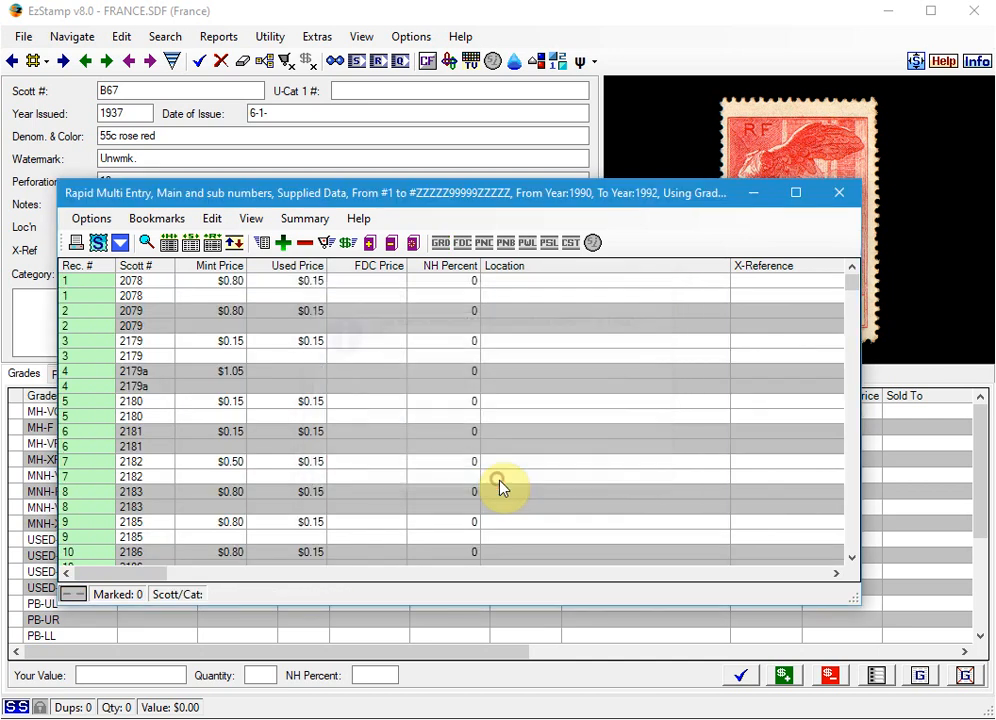
left_click(838, 192)
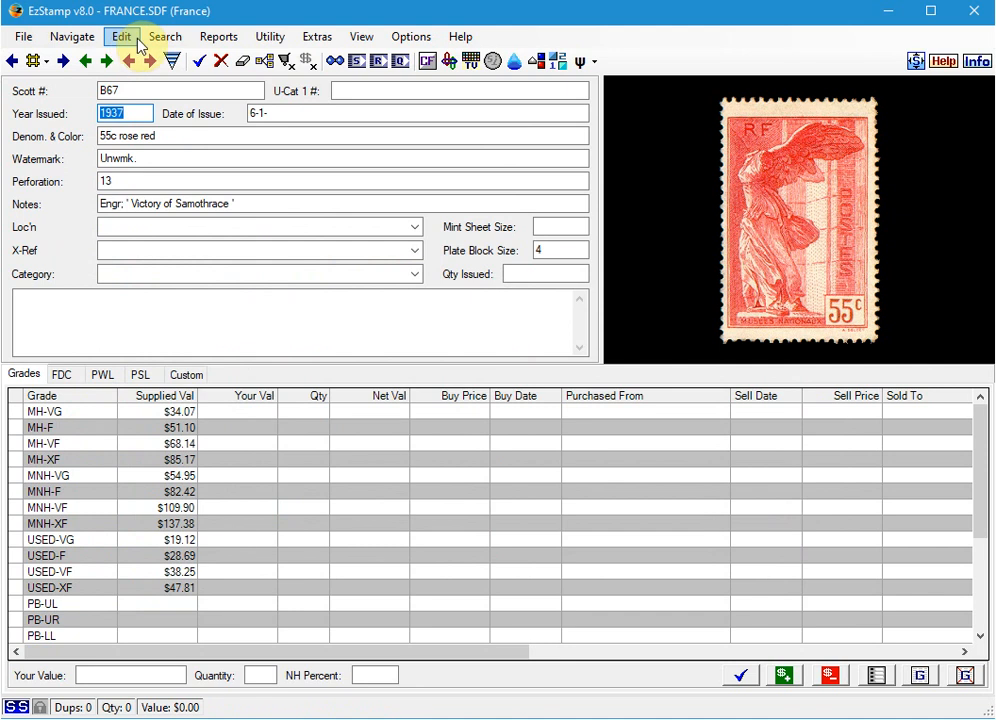
left_click(218, 36)
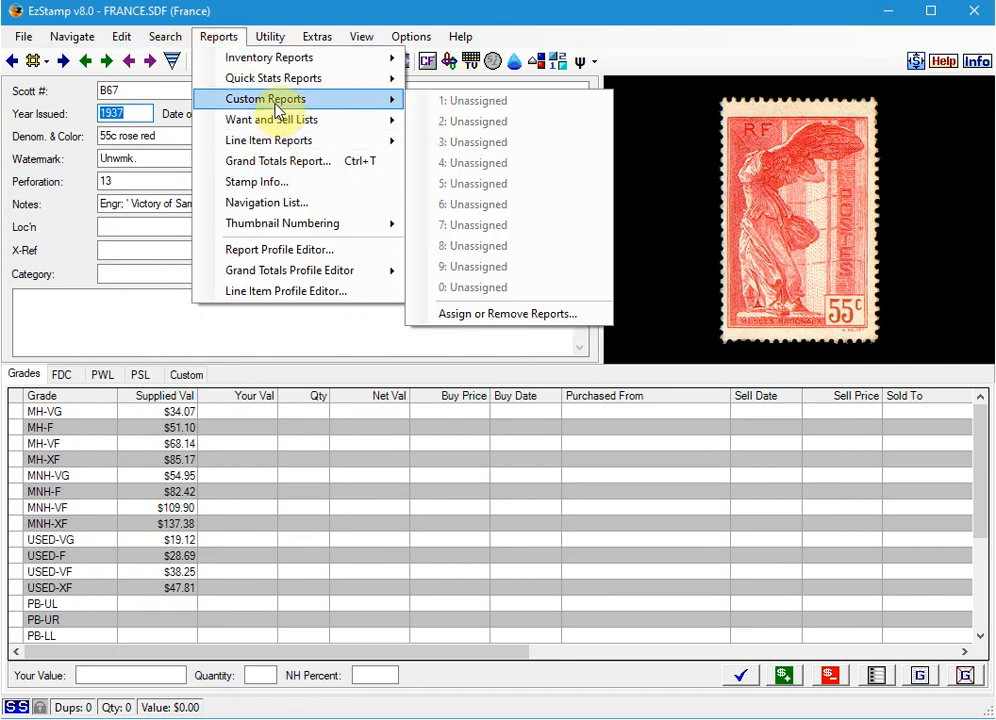
mouse_move(268, 140)
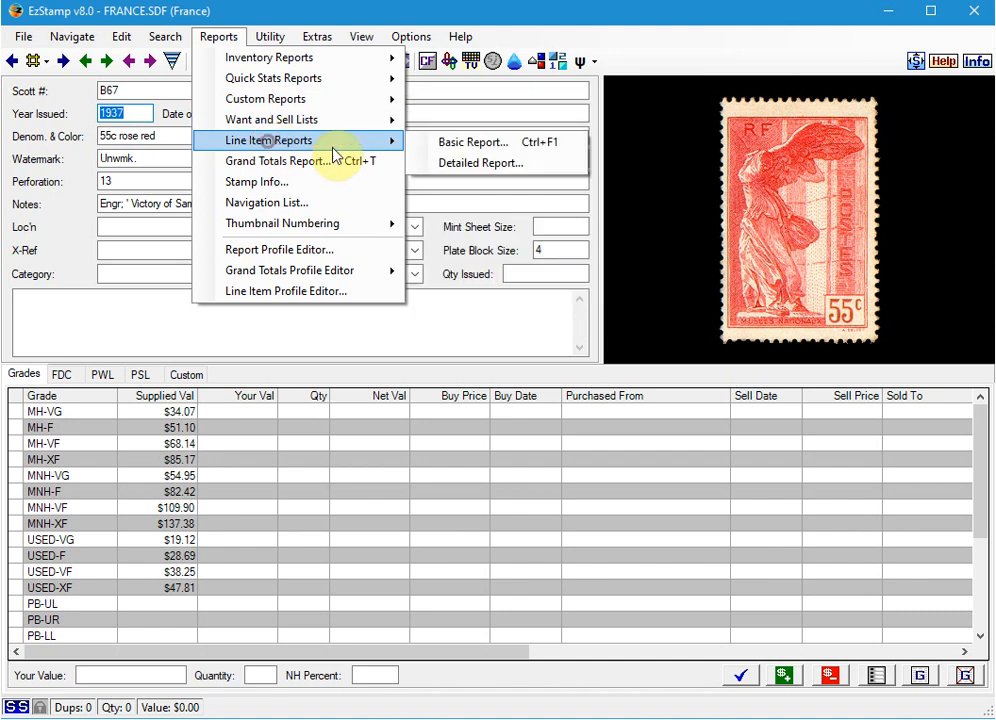
left_click(472, 140)
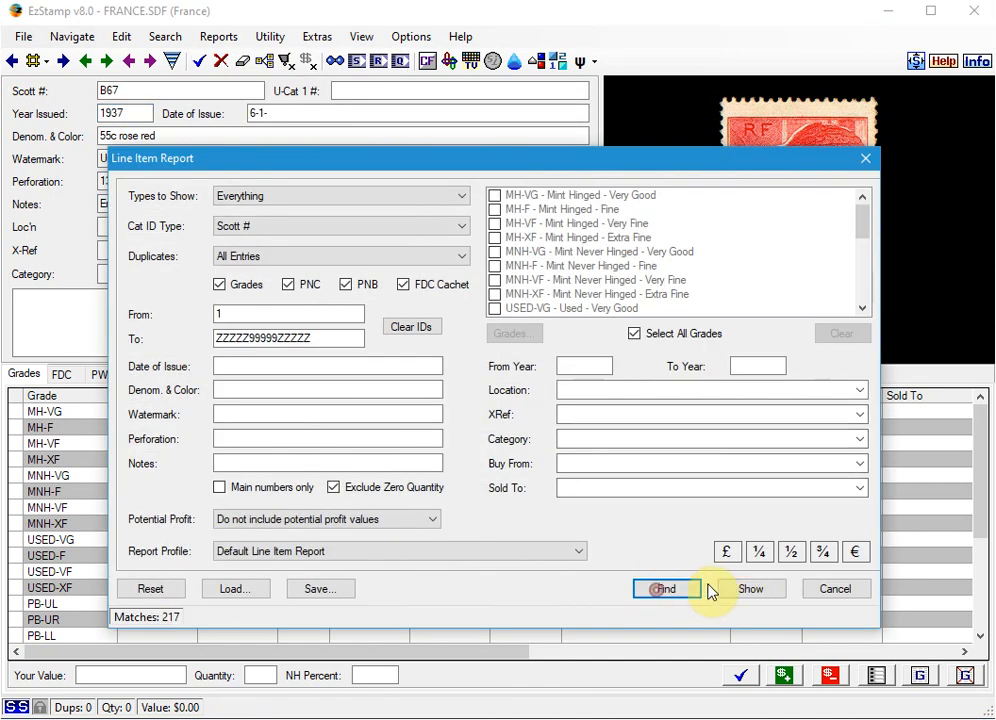
left_click(666, 588)
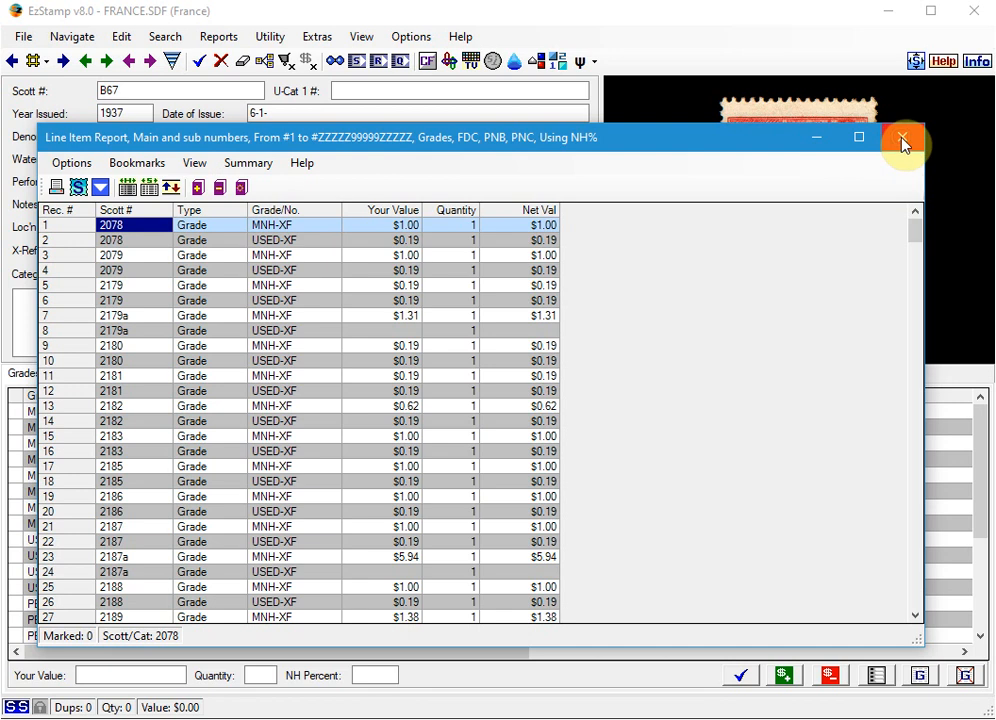
left_click(900, 136)
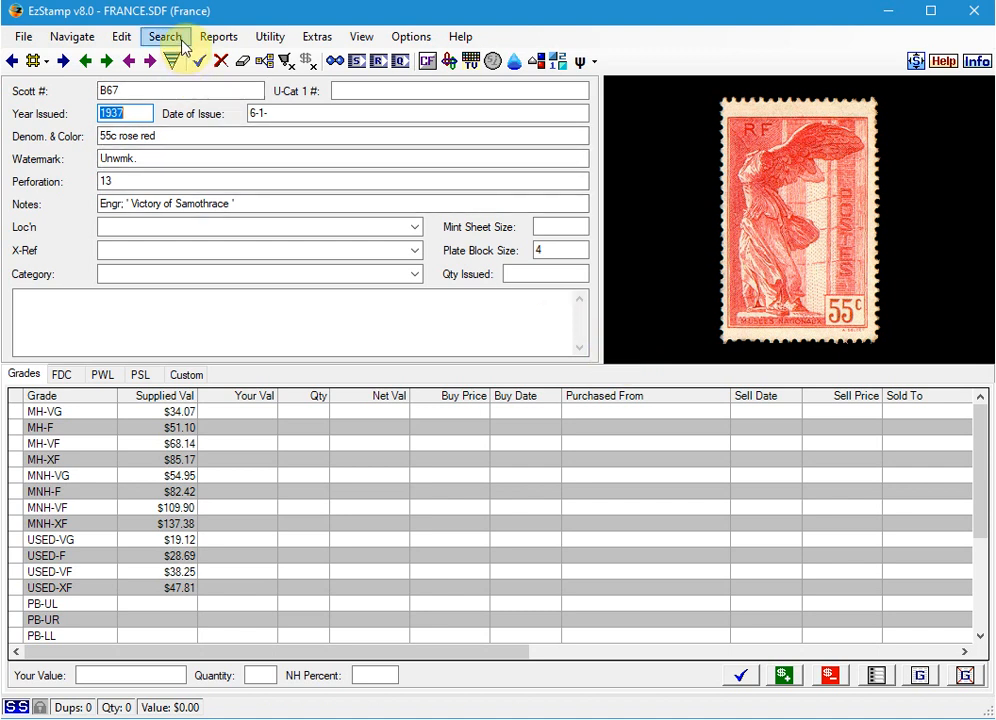
Show the Want List Report of not-inventoried 1980–1984 stamps and mark rows for entry
left_click(220, 36)
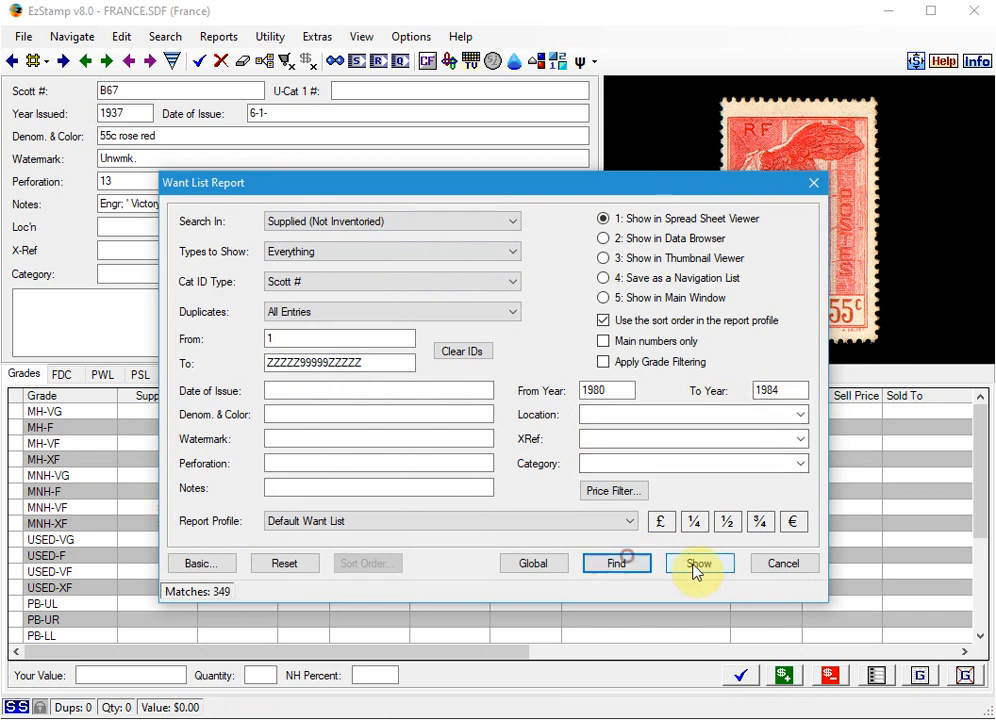
left_click(700, 564)
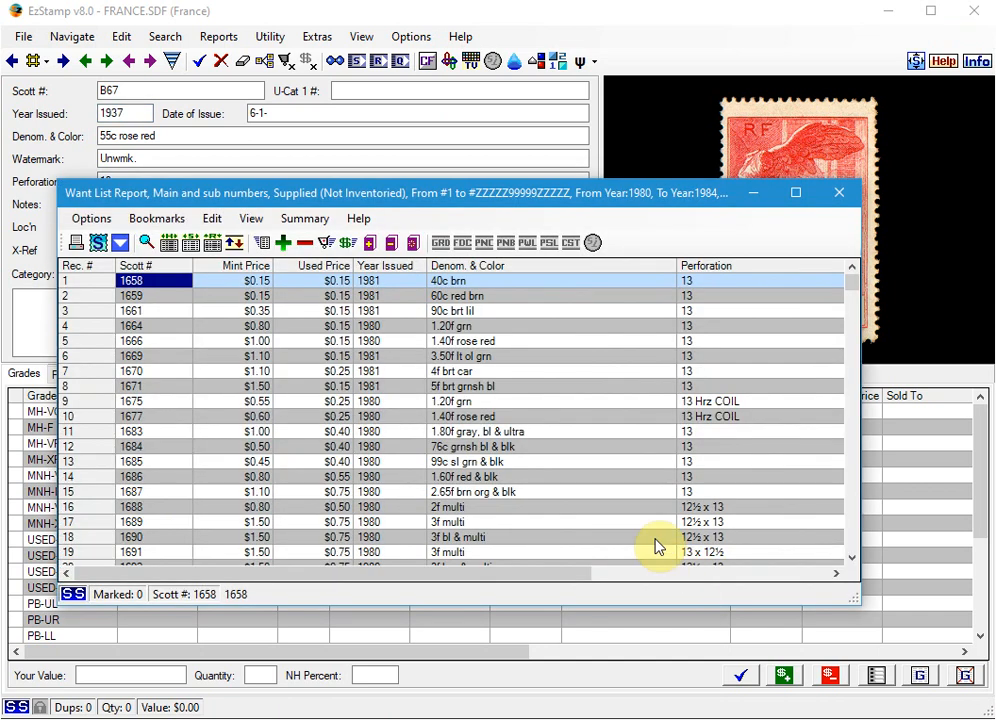
scroll("down", 3)
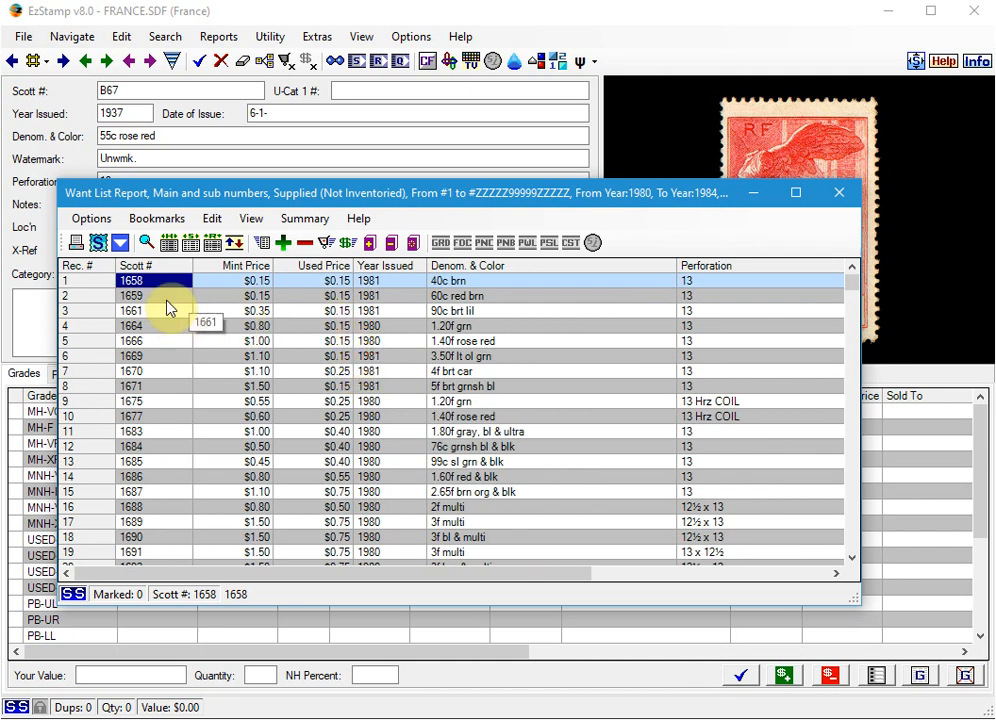
left_click(132, 280)
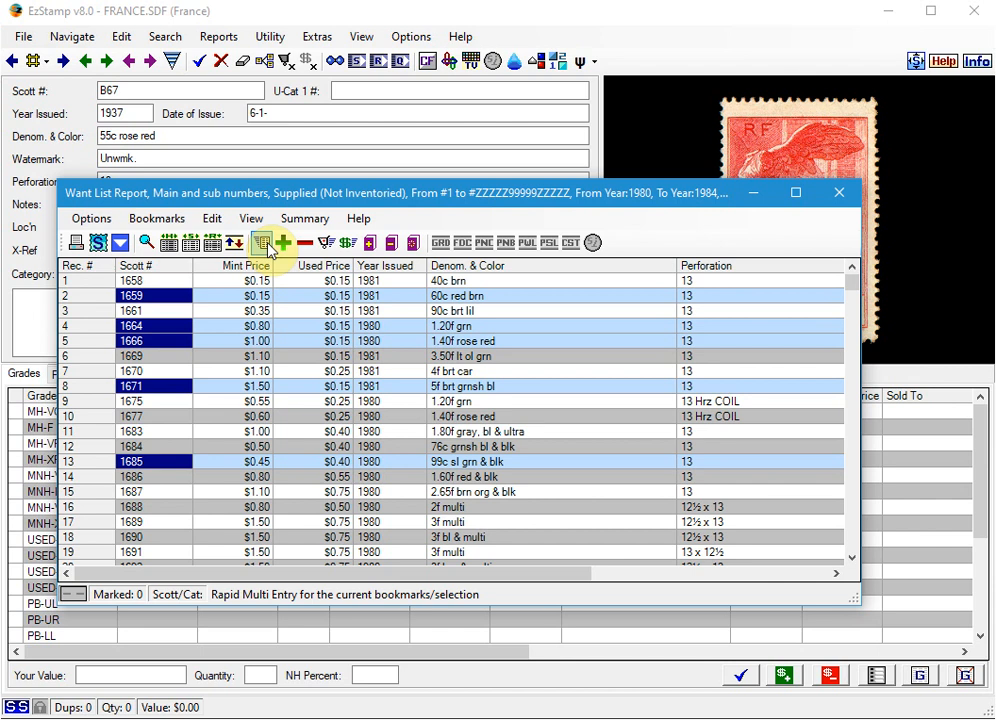
Bulk-enter the marked want-list stamps as one MINH-VF copy each without updating inventoried records
left_click(264, 244)
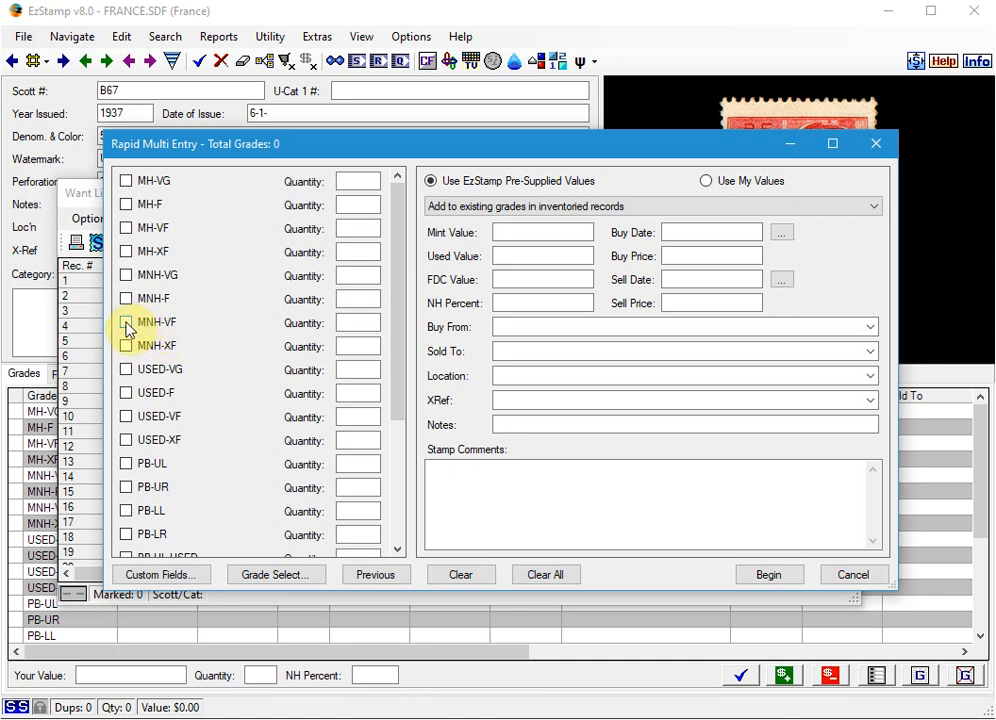
left_click(126, 322)
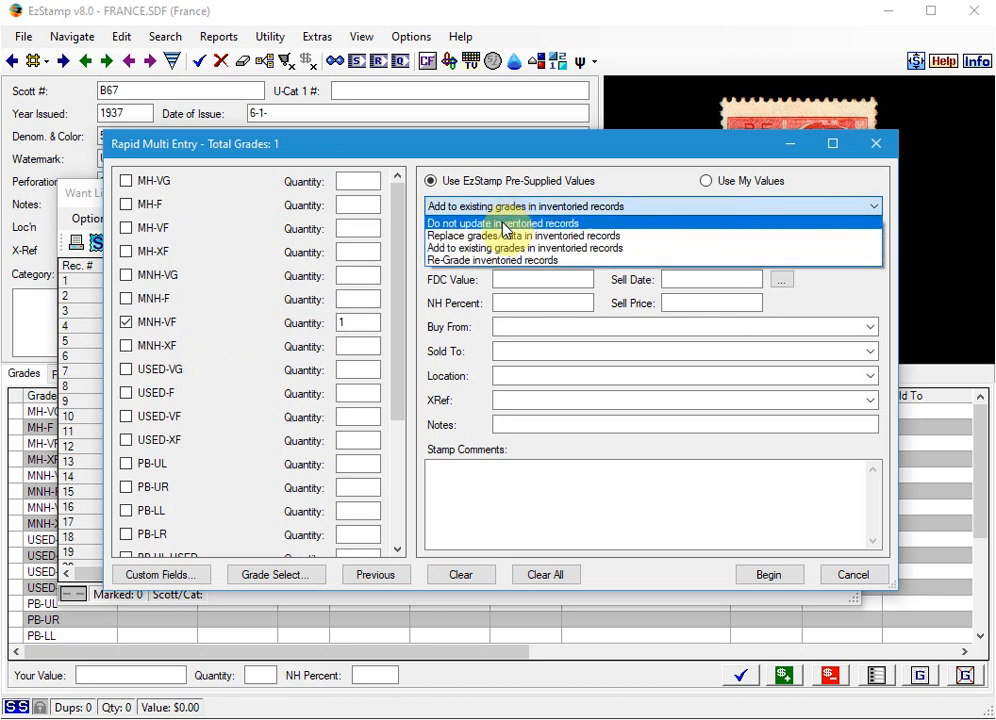
mouse_move(510, 228)
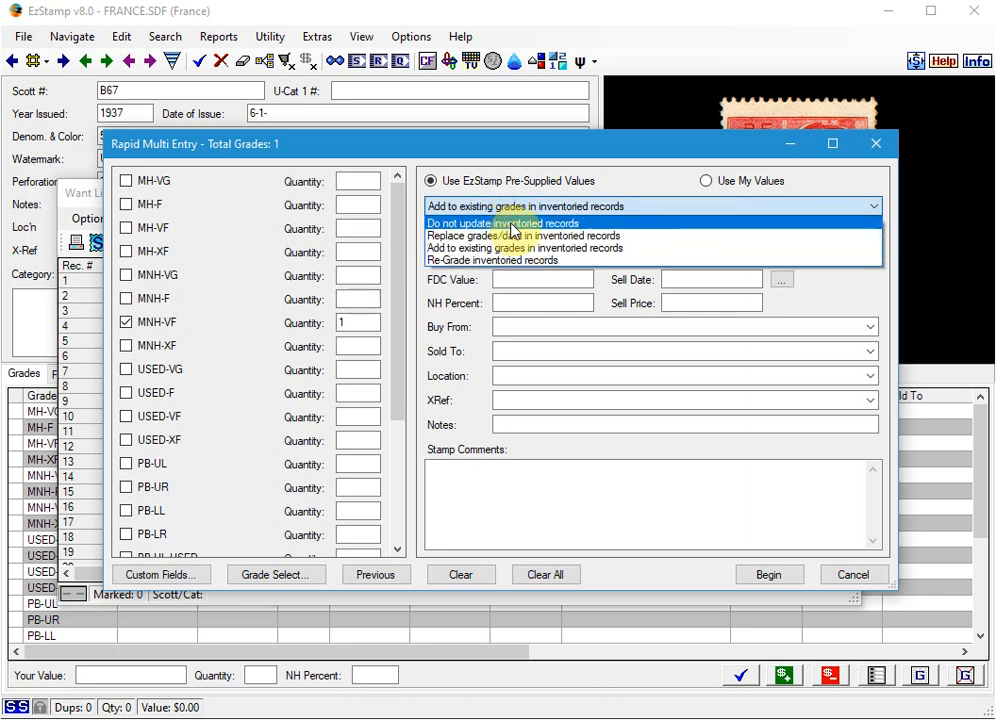
left_click(502, 222)
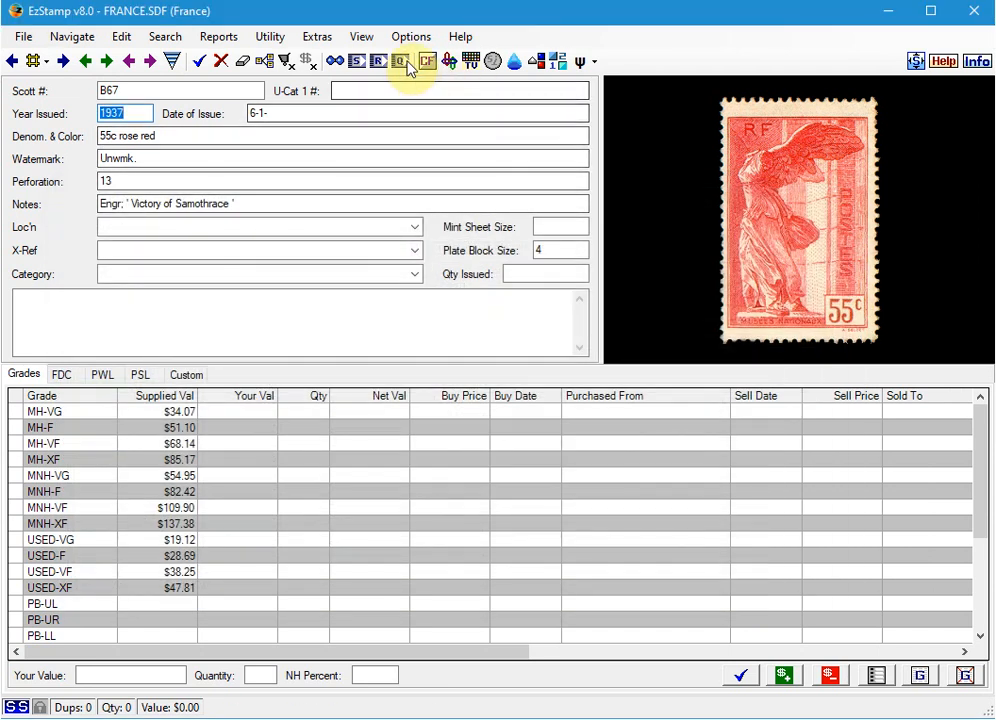
left_click(400, 60)
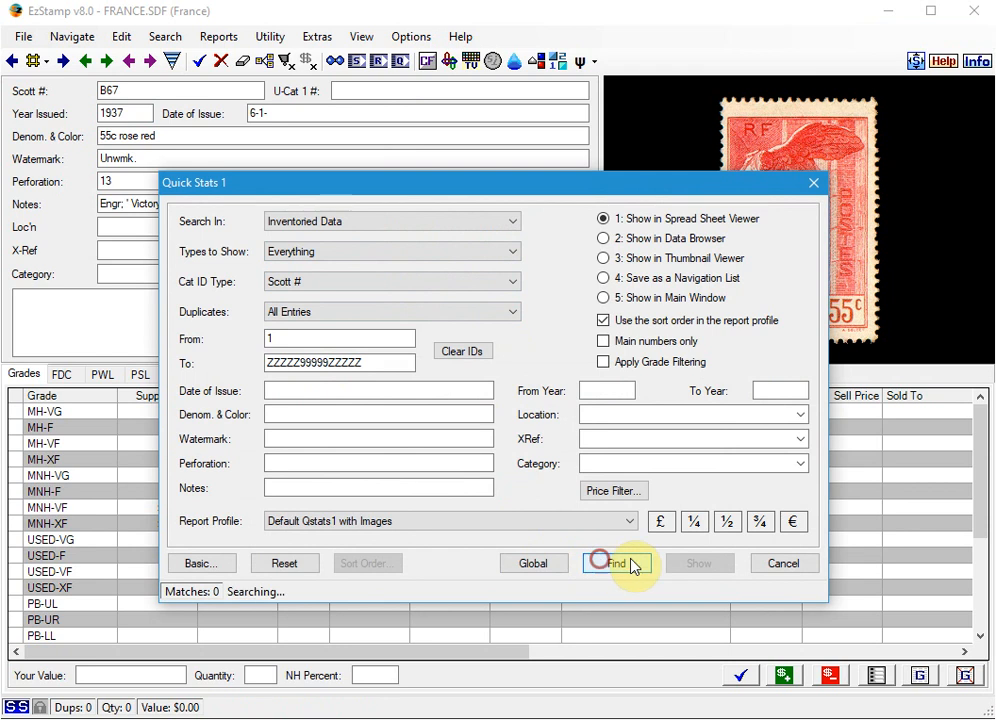
left_click(616, 564)
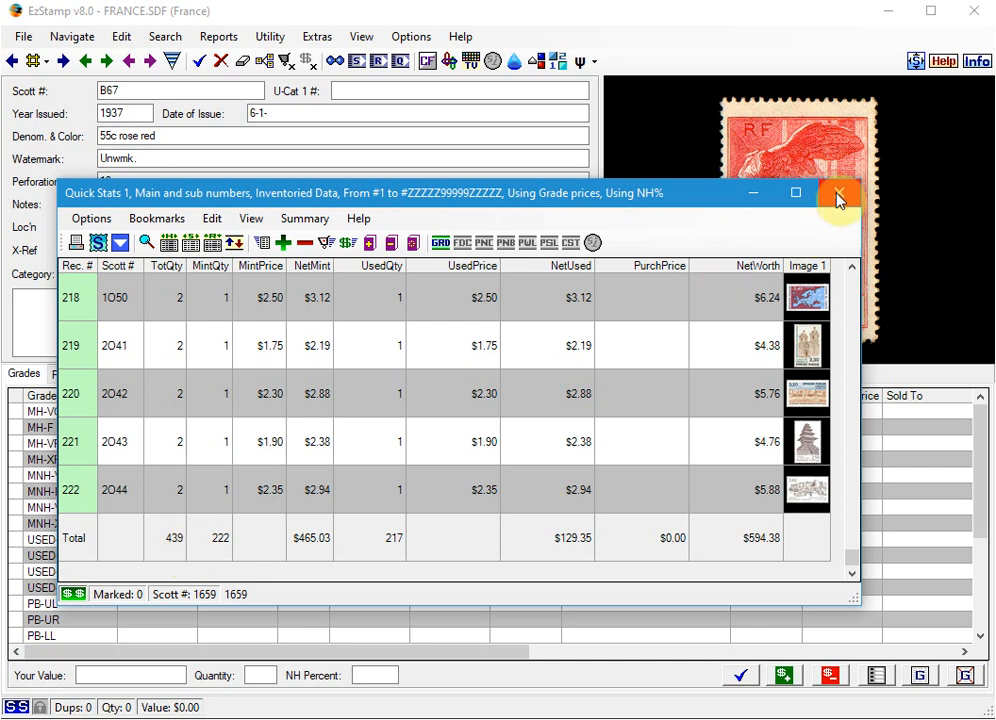
left_click(838, 192)
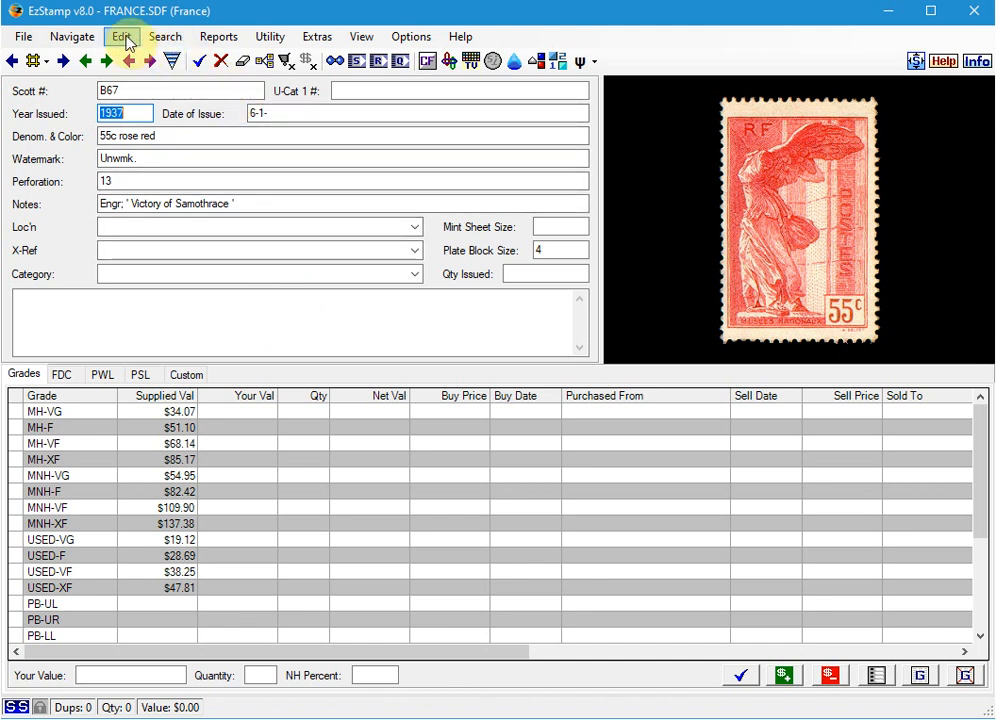
Find the inventoried 1990–1992 stamps and set the pass to add to existing grades
left_click(120, 36)
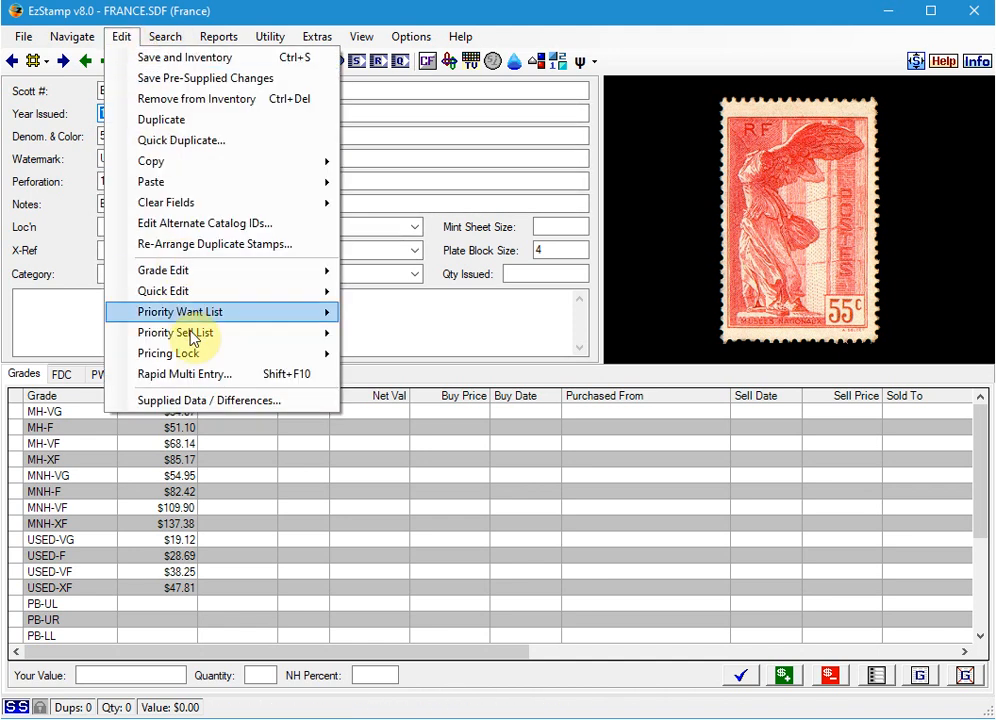
mouse_move(196, 374)
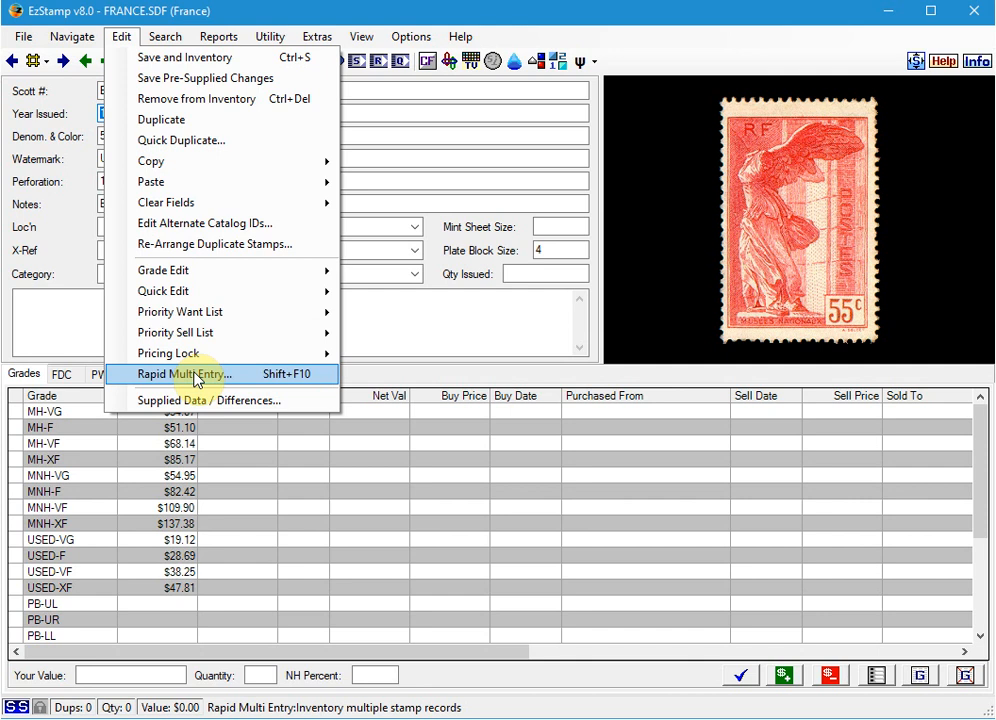
left_click(184, 374)
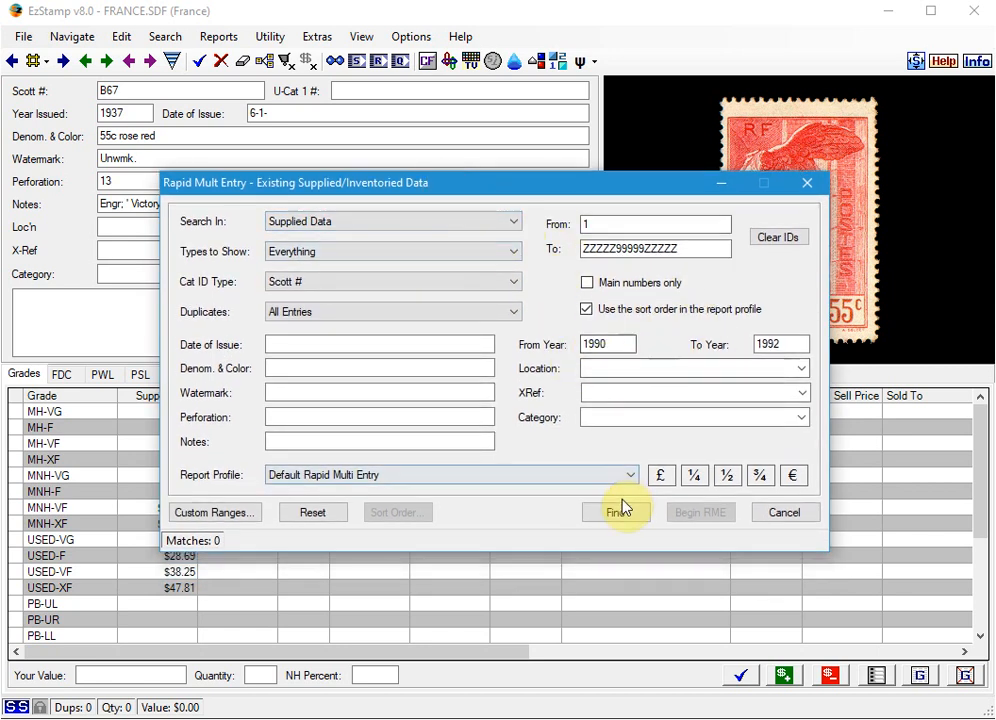
left_click(618, 512)
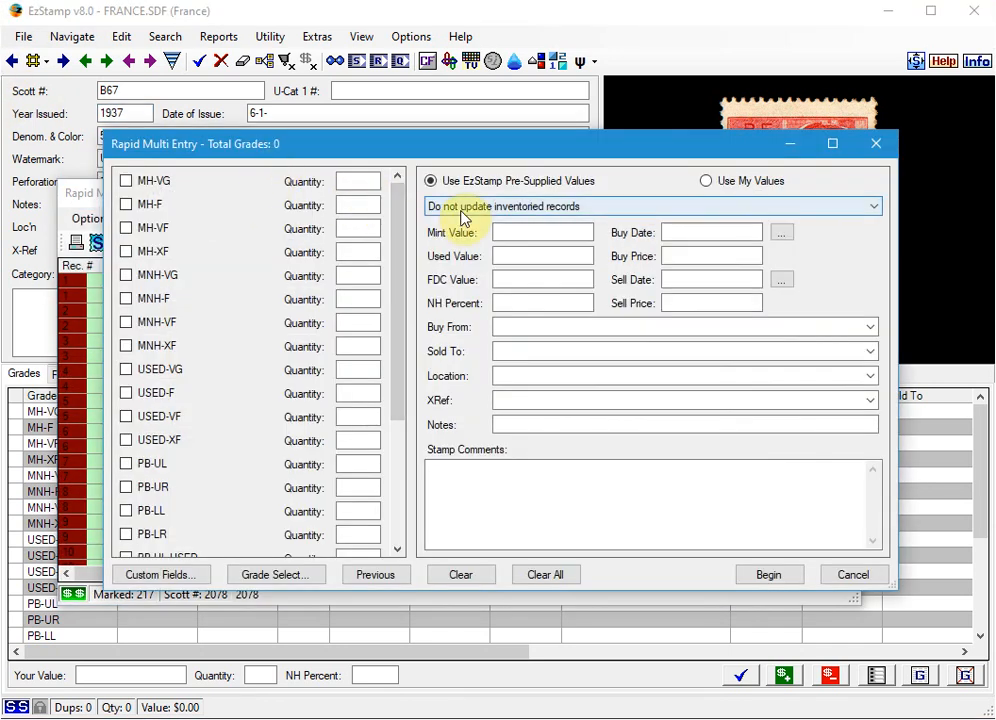
left_click(650, 206)
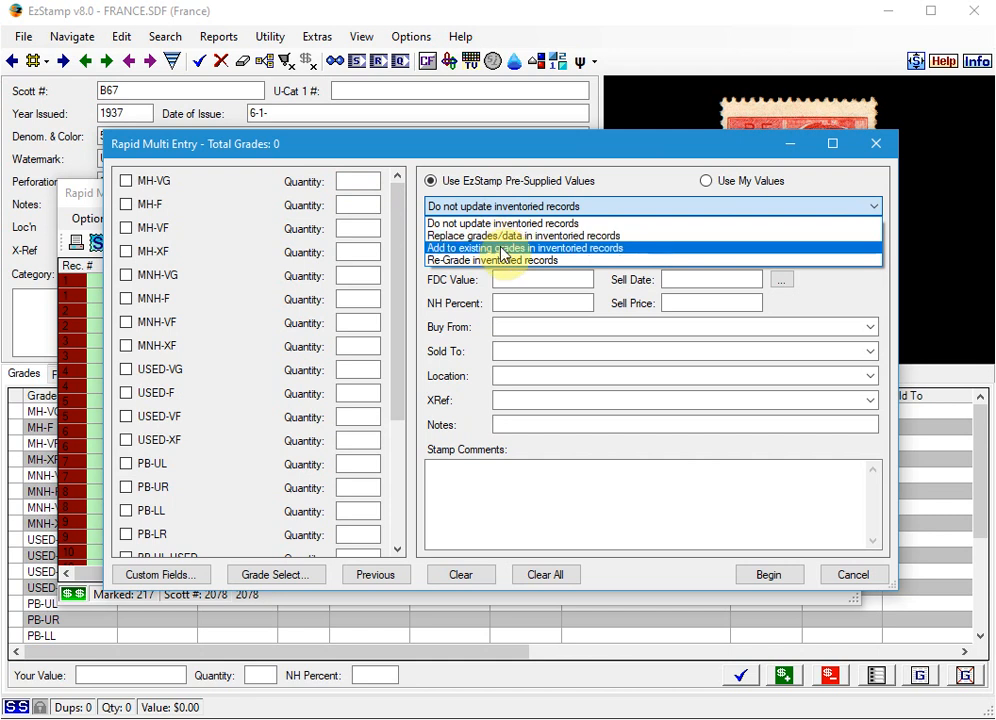
left_click(524, 248)
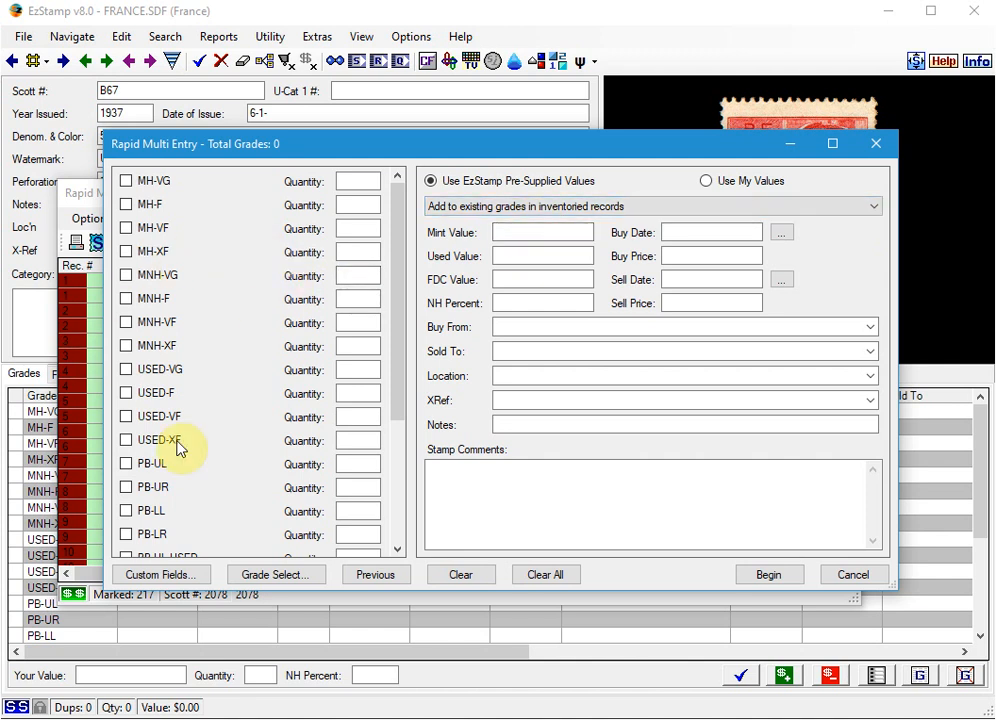
mouse_move(264, 362)
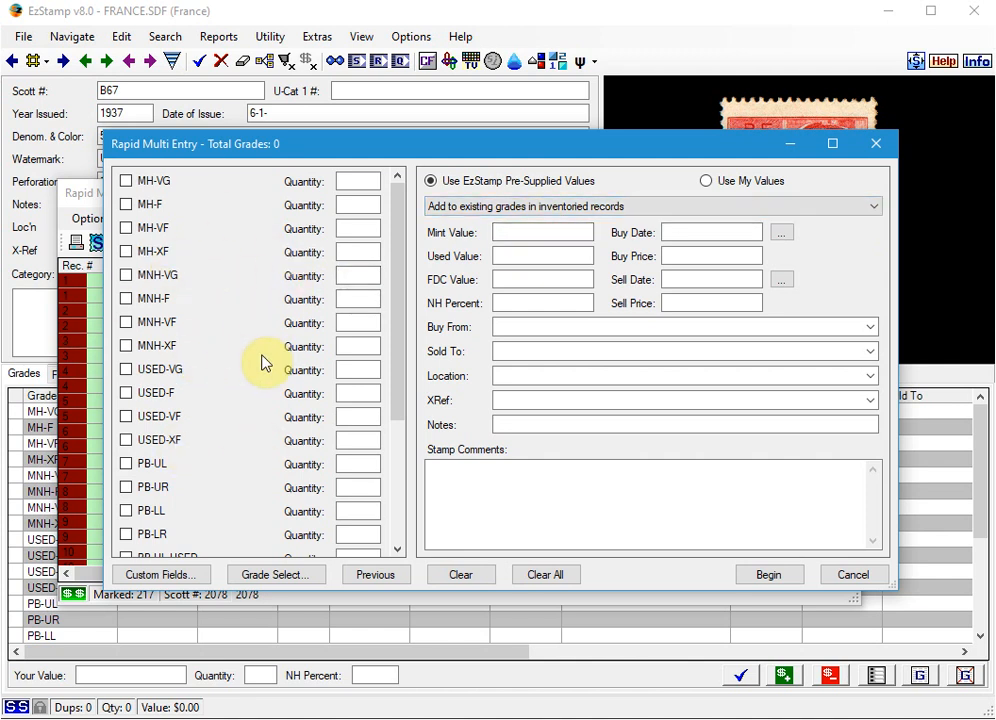
Enter location 'INTL Vol5' and Buy From 'Ebay', apply the bulk update and confirm
left_click(684, 376)
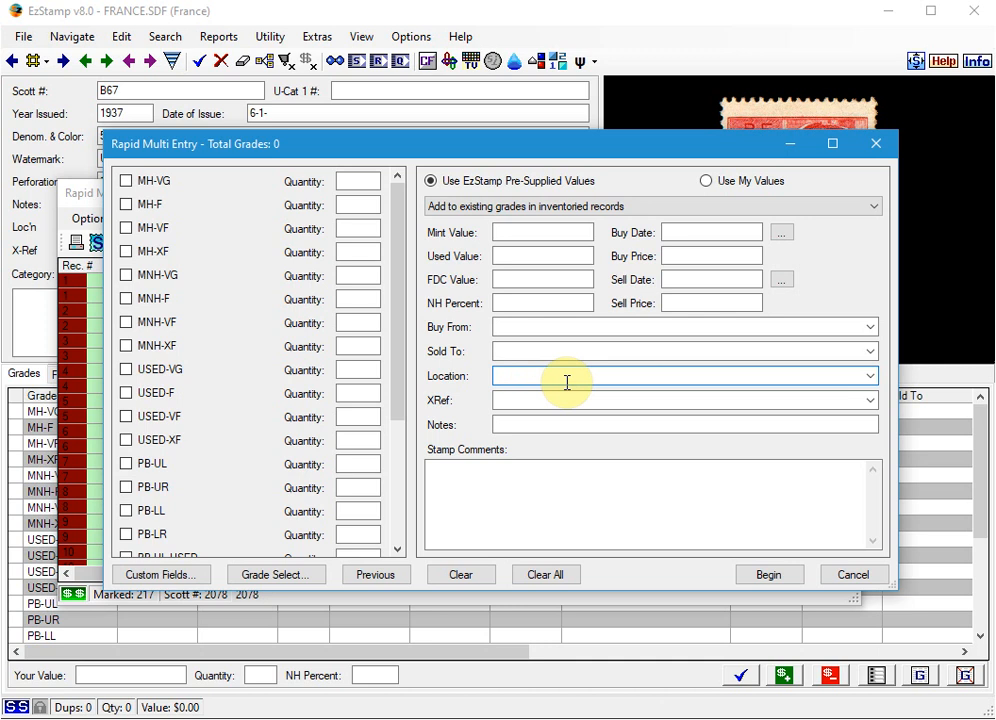
type("INTL Vol5")
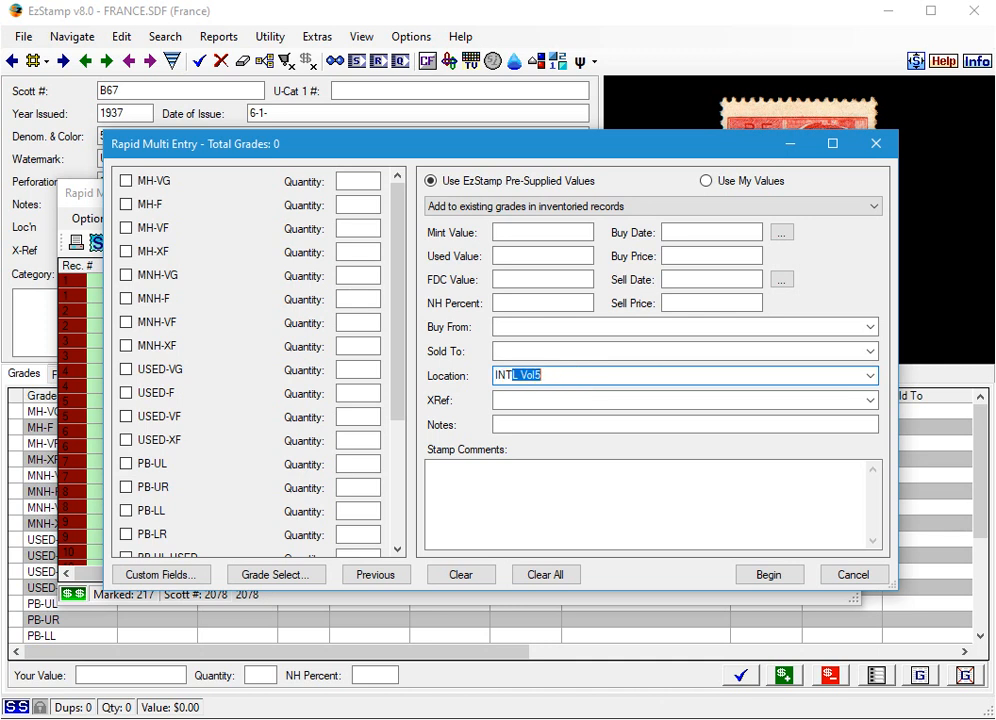
mouse_move(924, 384)
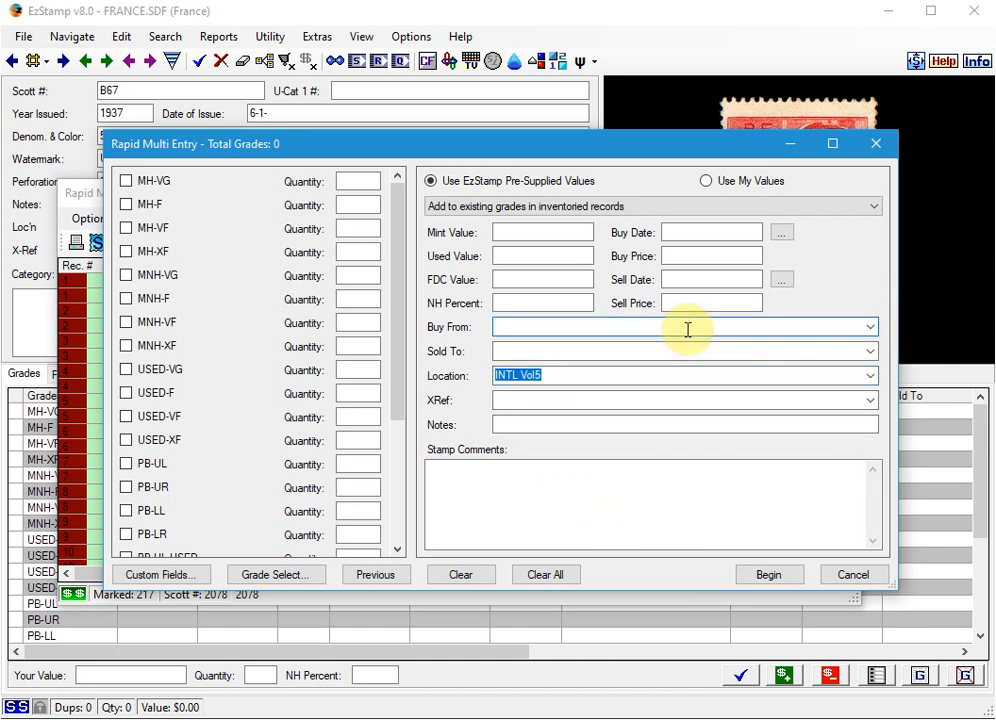
type("E")
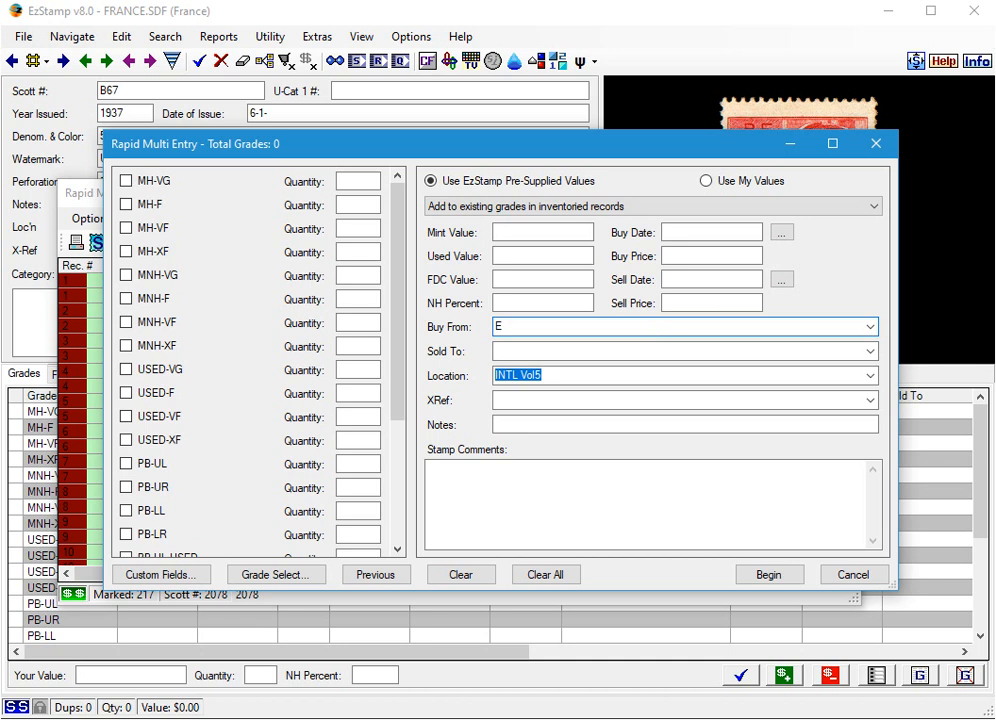
type("bay")
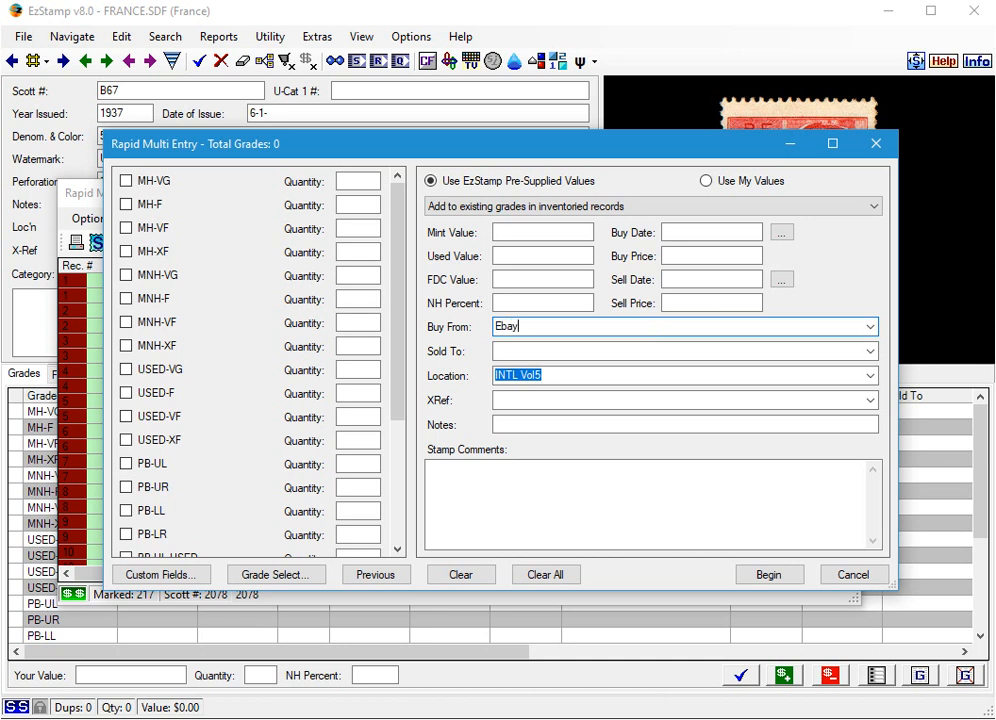
left_click(768, 574)
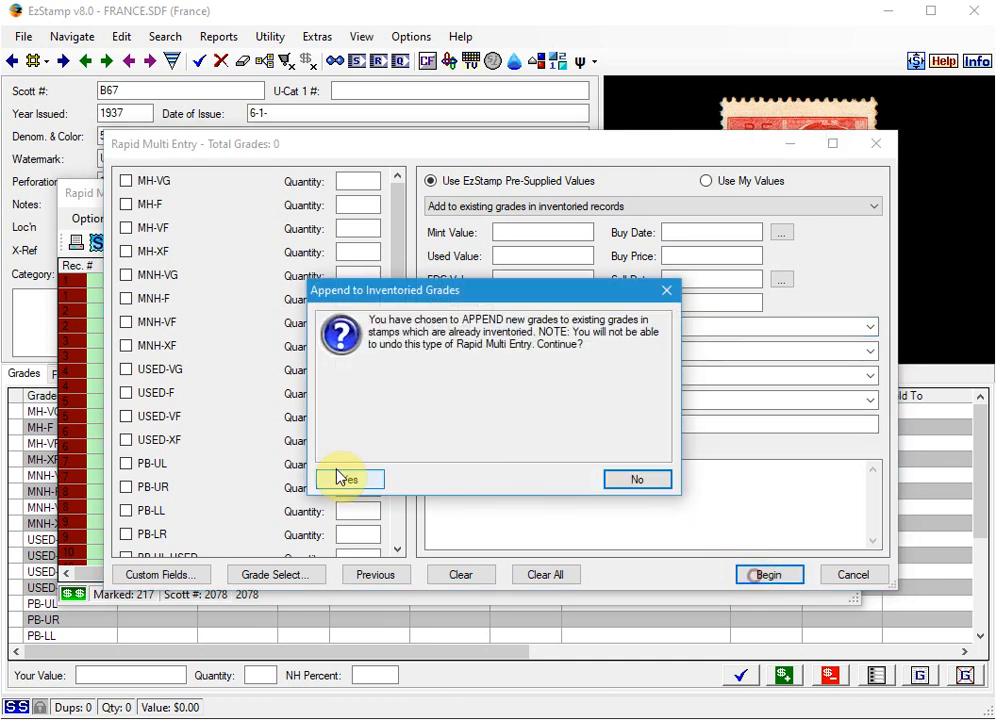
left_click(348, 478)
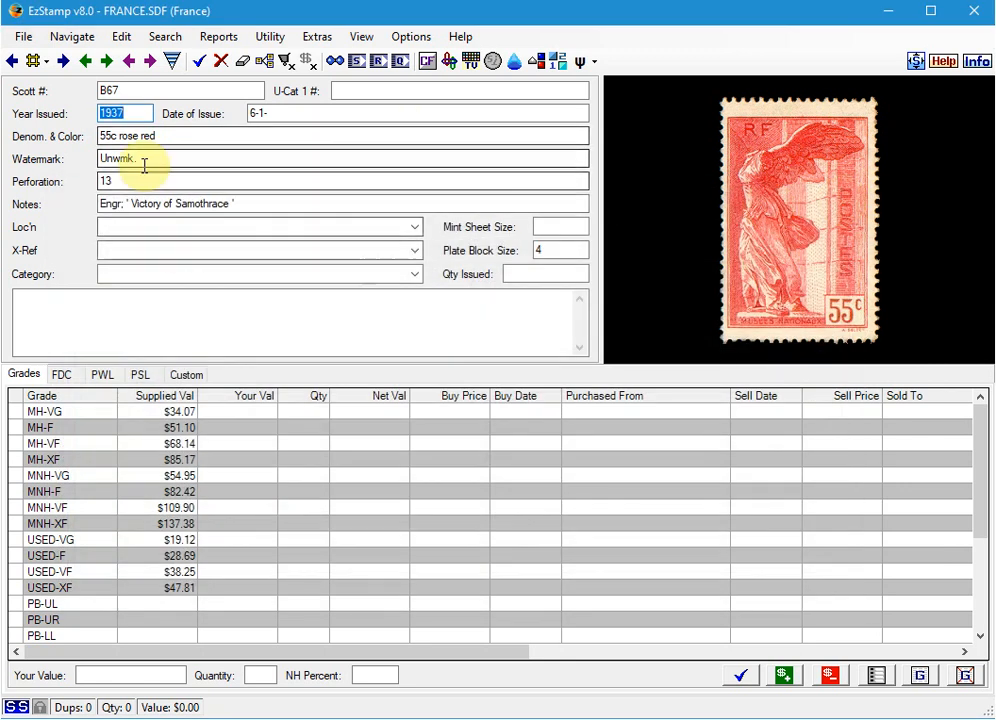
mouse_move(264, 176)
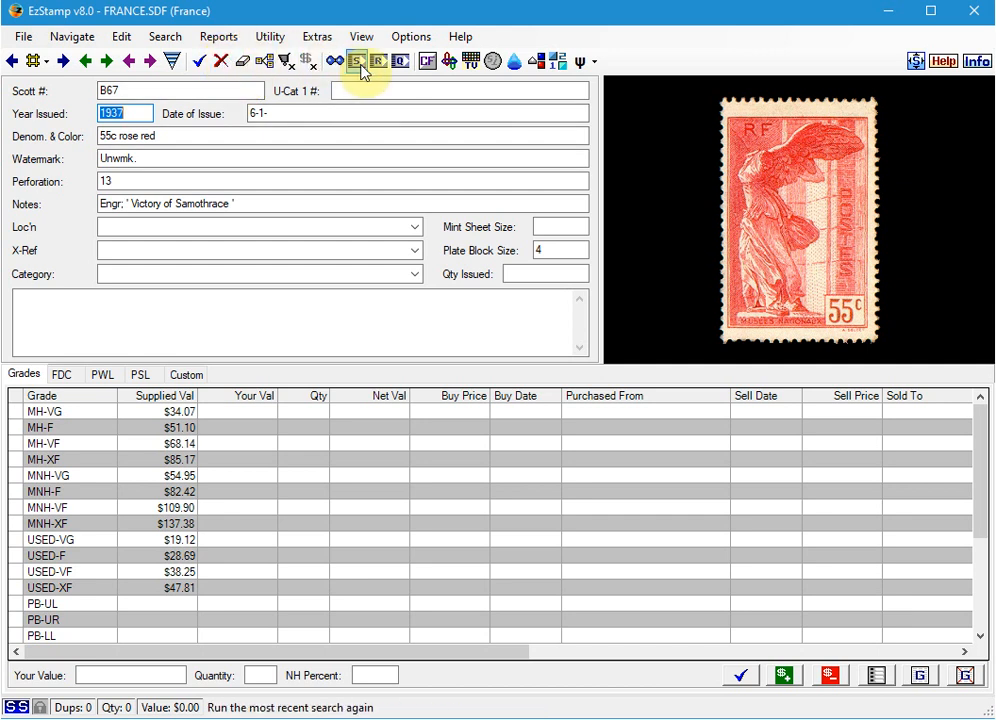
Rerun the last Quick Stats search and bring up stamp 2203 showing location INTL Vol5
left_click(356, 60)
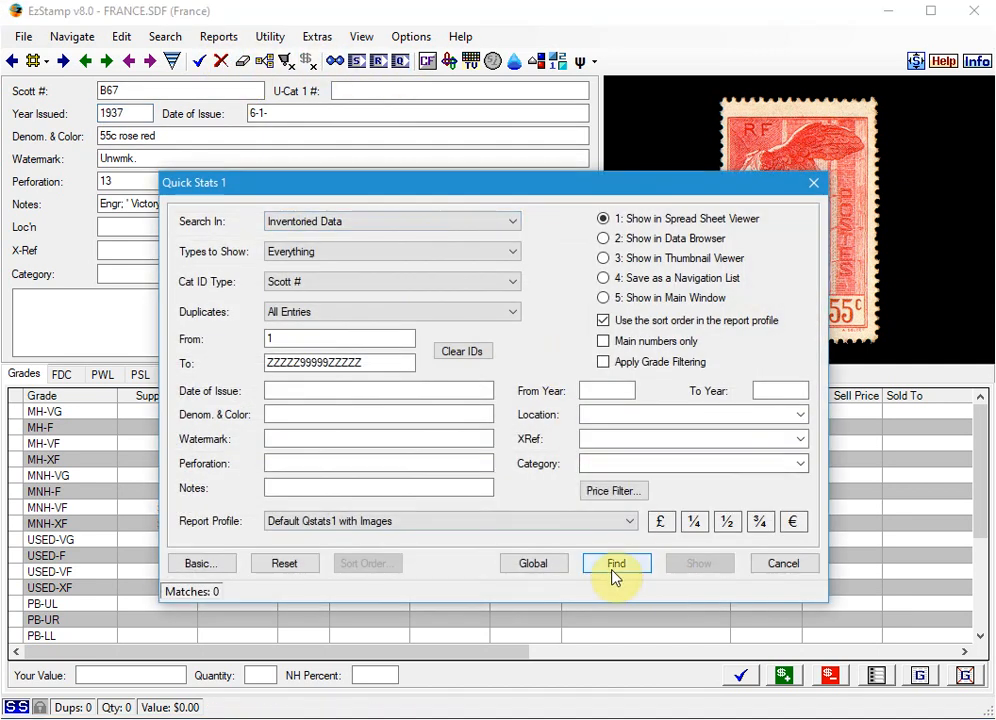
left_click(616, 564)
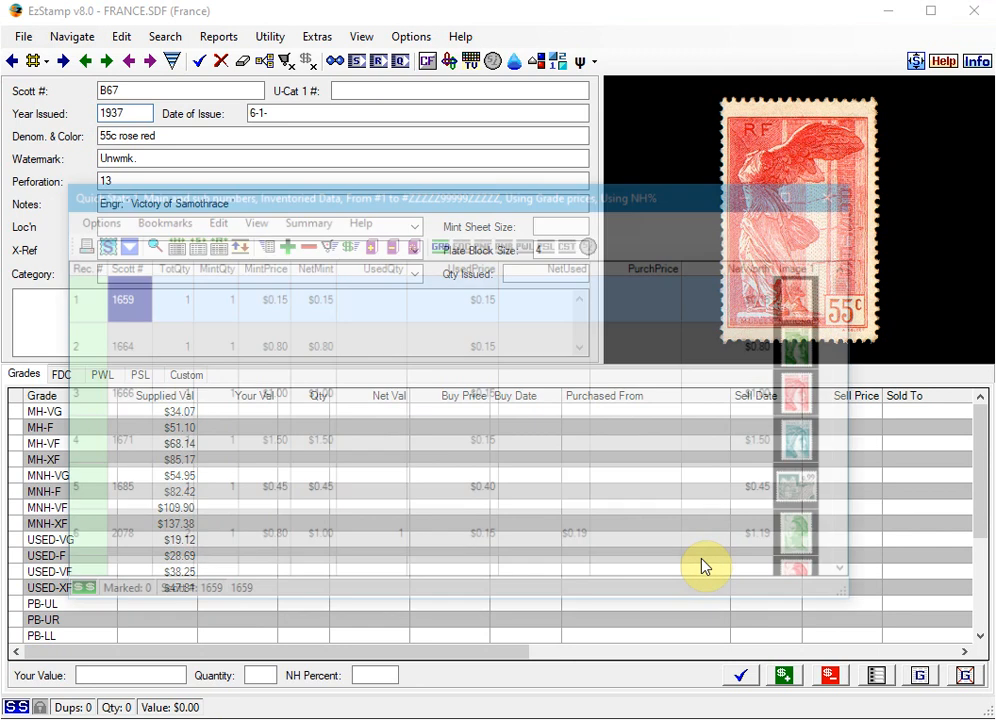
left_click(240, 392)
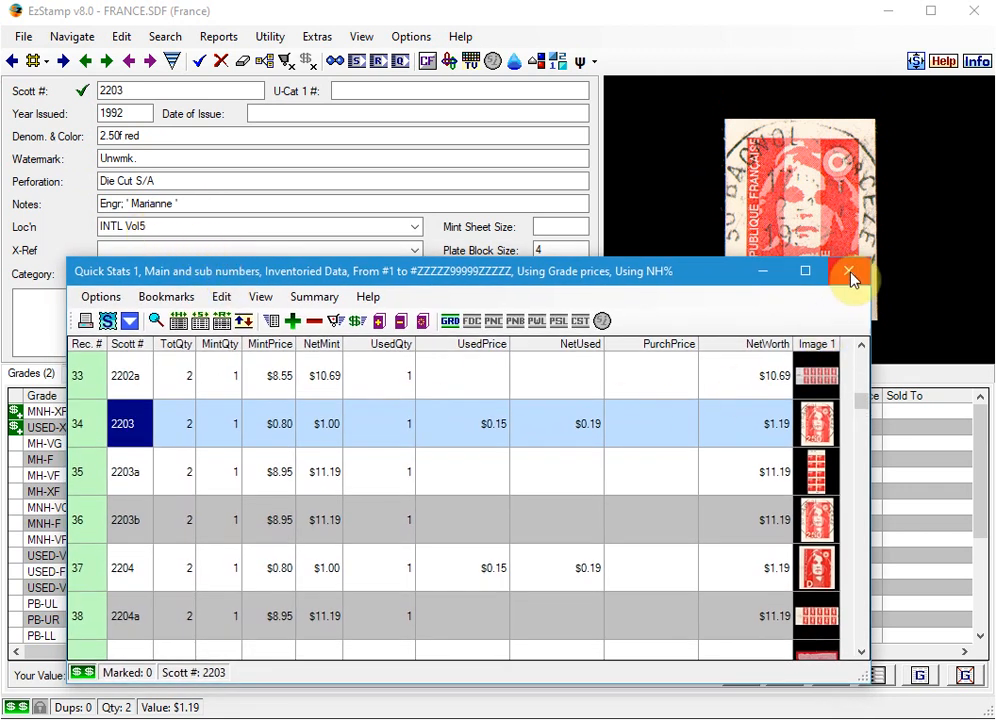
left_click(848, 272)
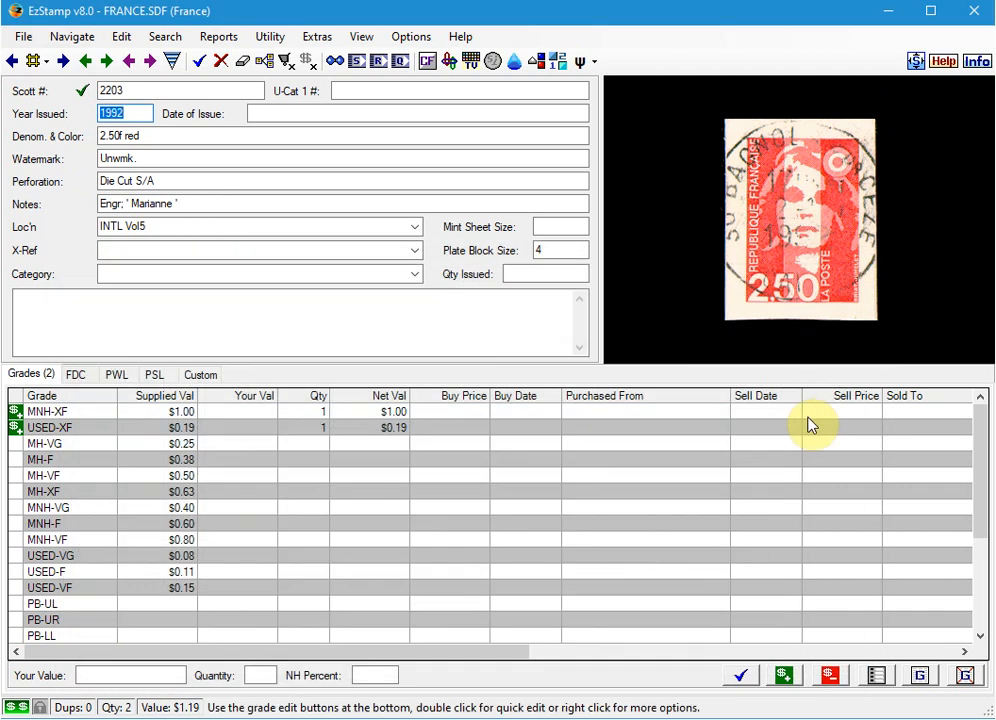
mouse_move(610, 428)
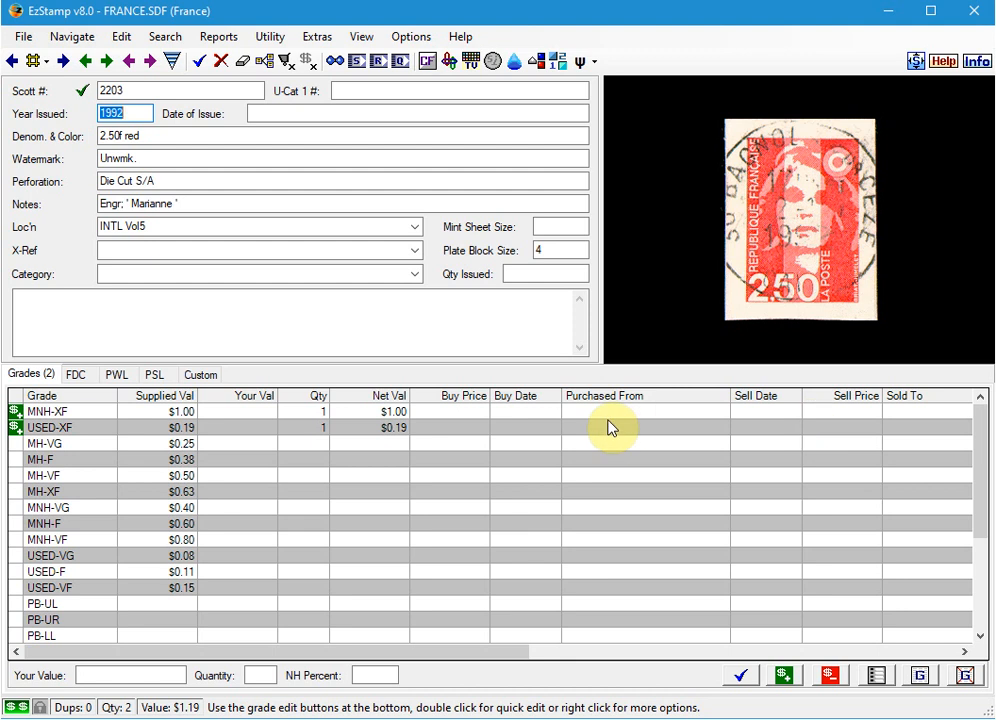